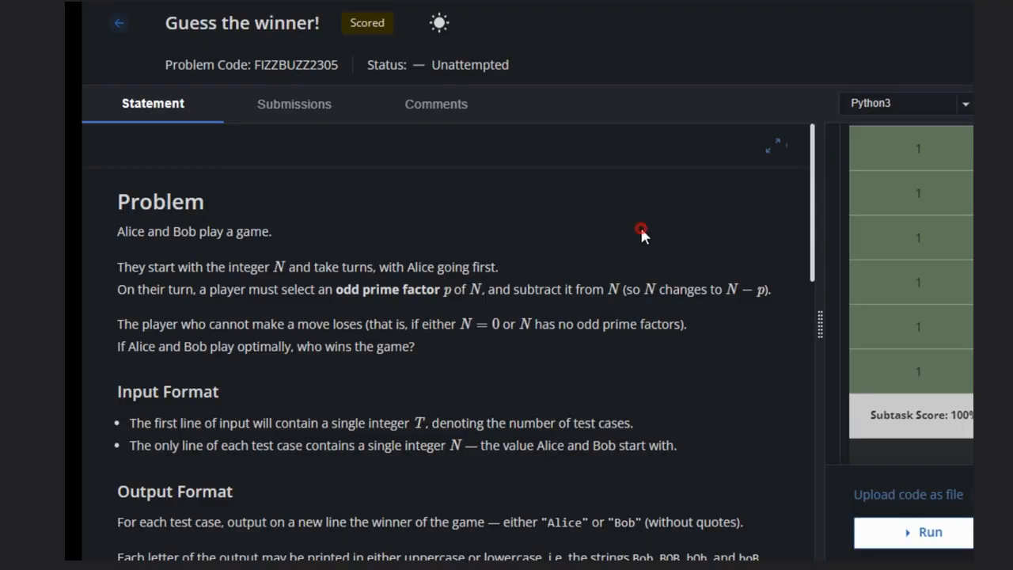
{"action": "mouse_move", "coordinate": [764, 97]}
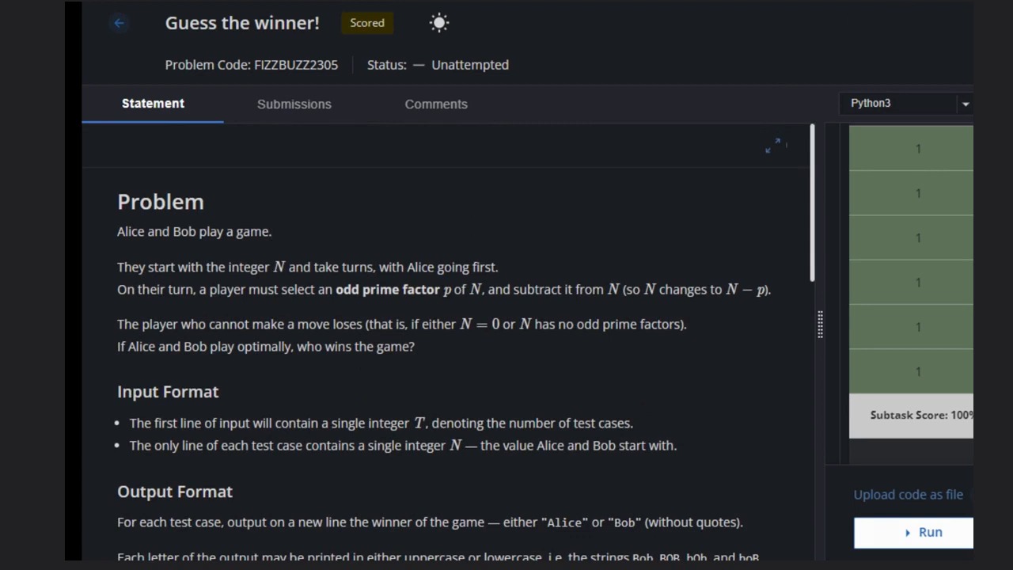
{"action": "mouse_move", "coordinate": [483, 421]}
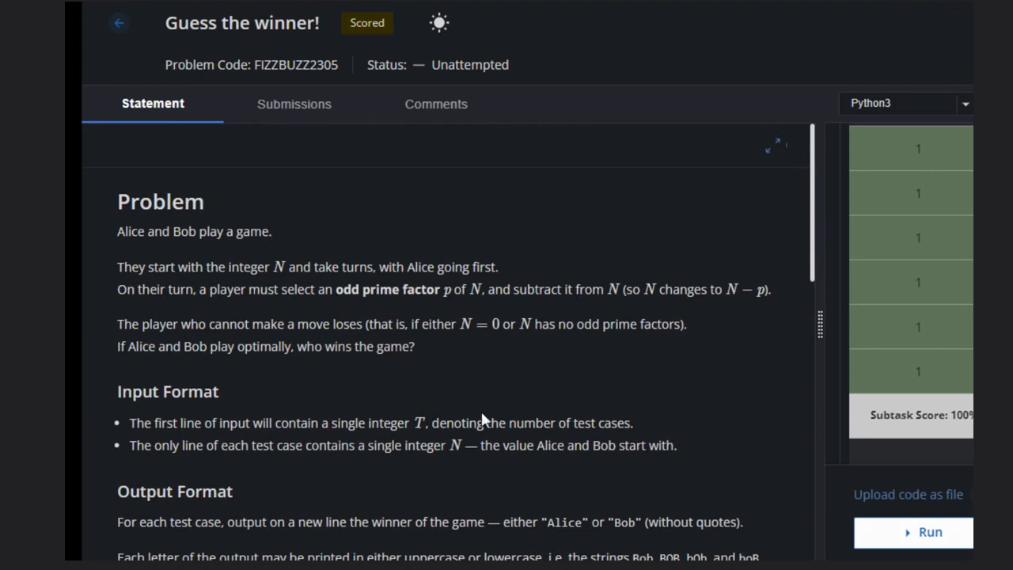
{"action": "mouse_move", "coordinate": [122, 239]}
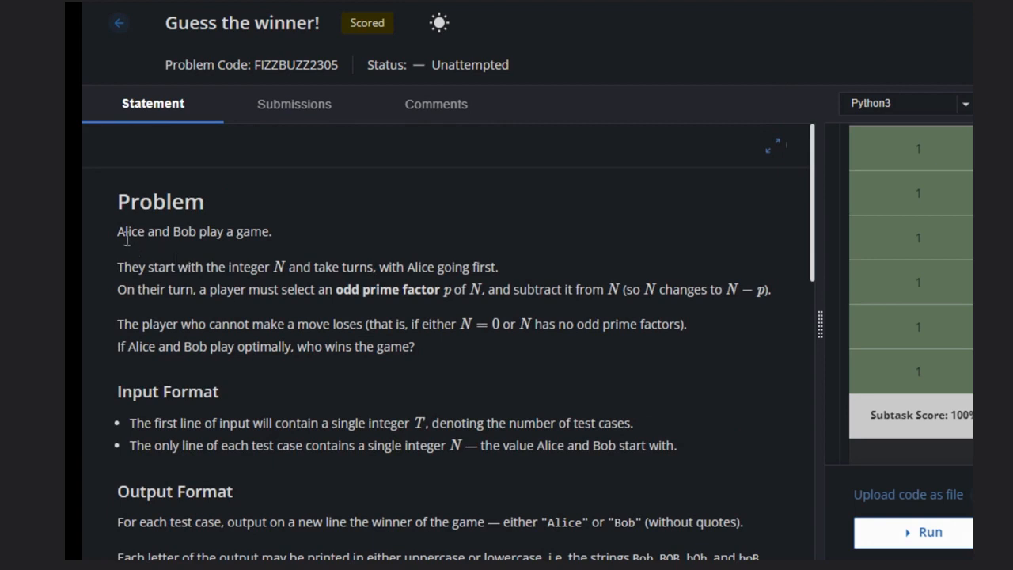
Step: Highlight the statement's key sentences: the game, the subtract-p rule, the losing condition, who wins
{"action": "left_click_drag", "start_coordinate": [116, 231], "coordinate": [196, 231]}
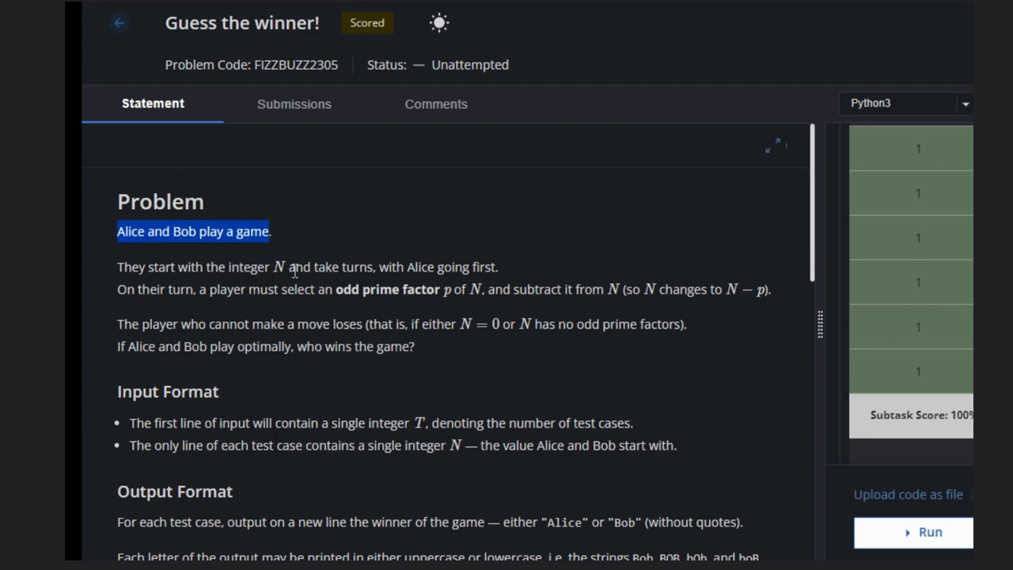
{"action": "mouse_move", "coordinate": [360, 259]}
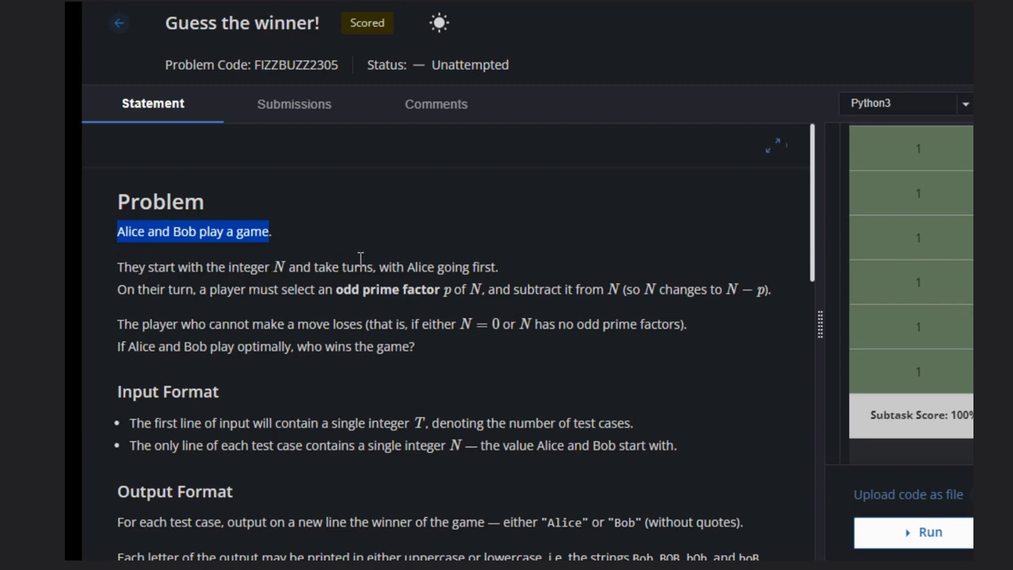
{"action": "left_click", "coordinate": [430, 267]}
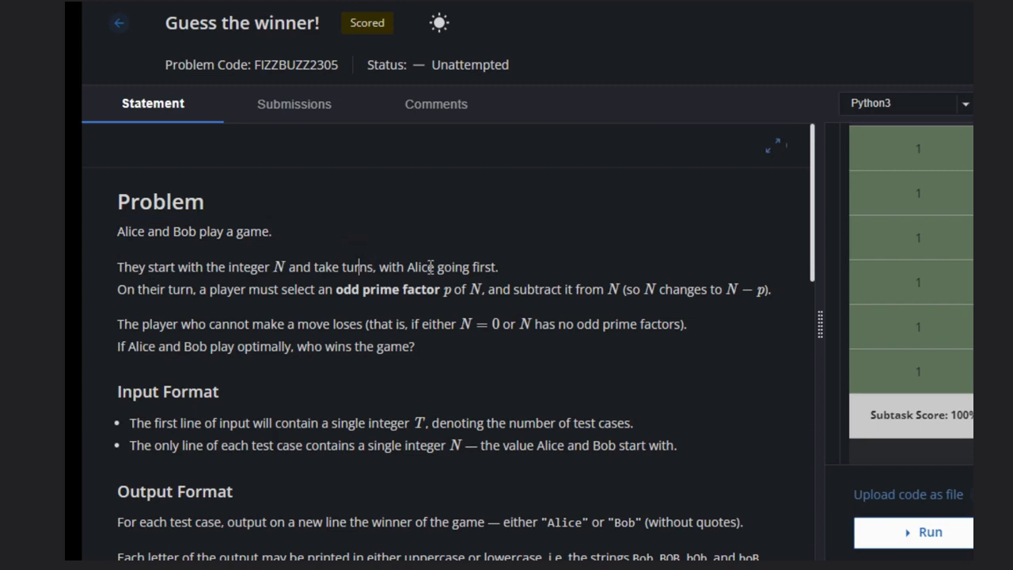
{"action": "scroll", "scroll_direction": "down", "scroll_amount": 3}
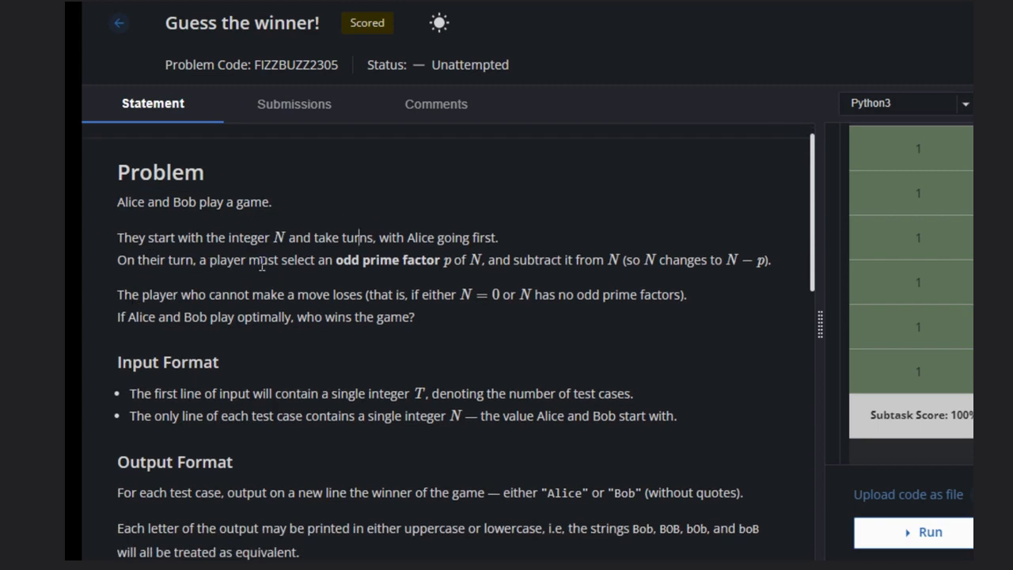
{"action": "mouse_move", "coordinate": [386, 266]}
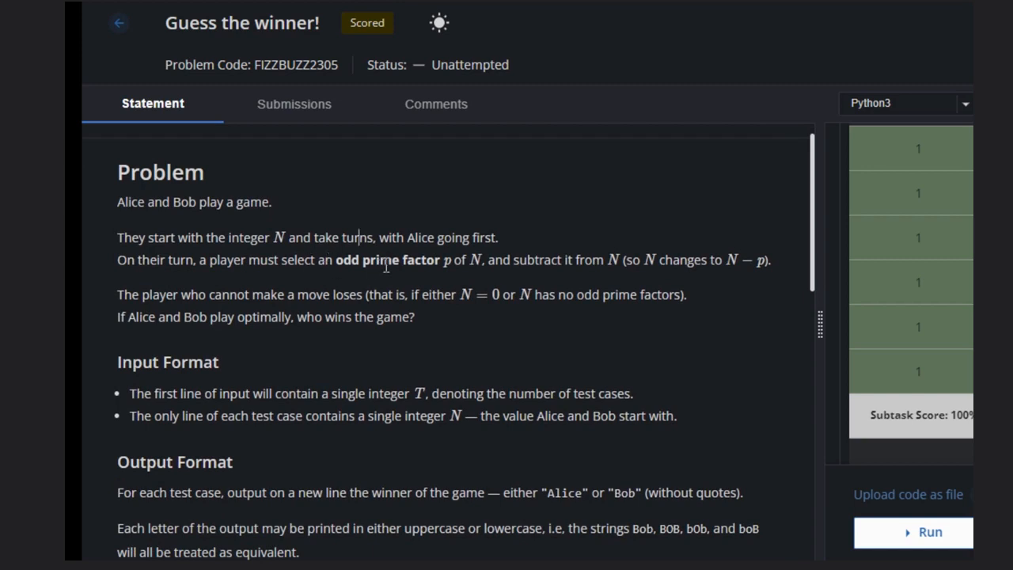
{"action": "mouse_move", "coordinate": [495, 263]}
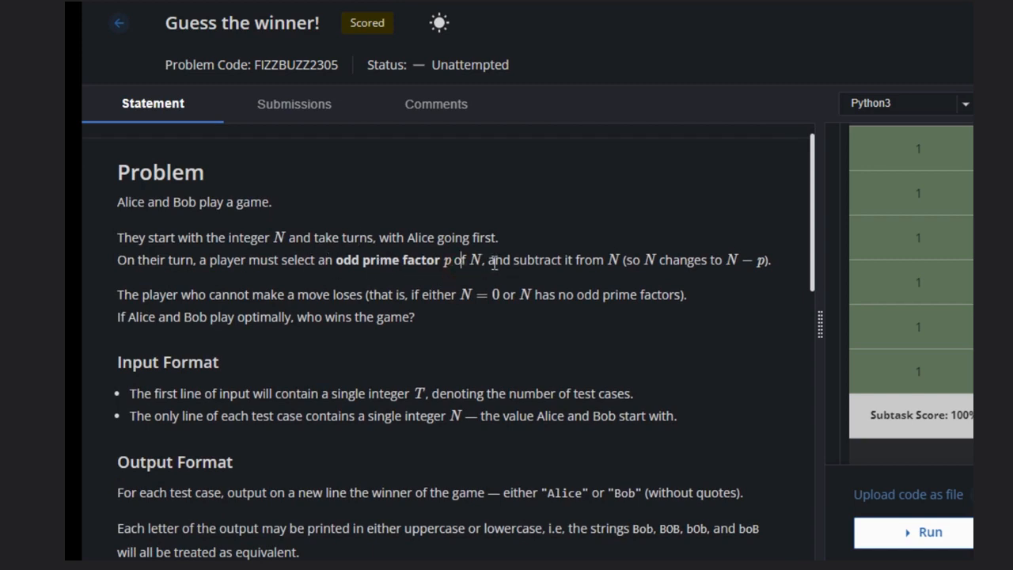
{"action": "left_click_drag", "start_coordinate": [495, 260], "coordinate": [618, 260]}
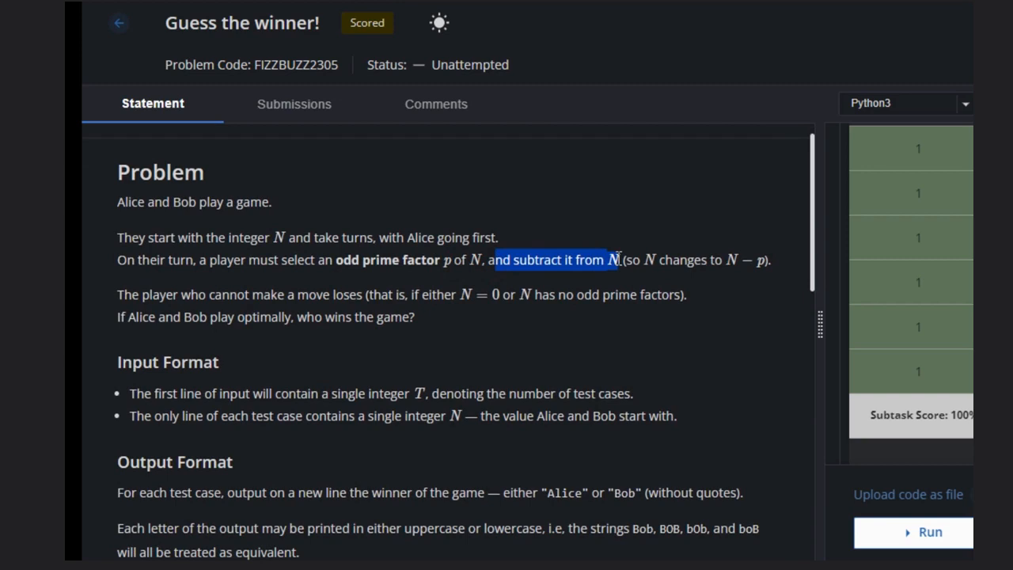
{"action": "left_click", "coordinate": [618, 260]}
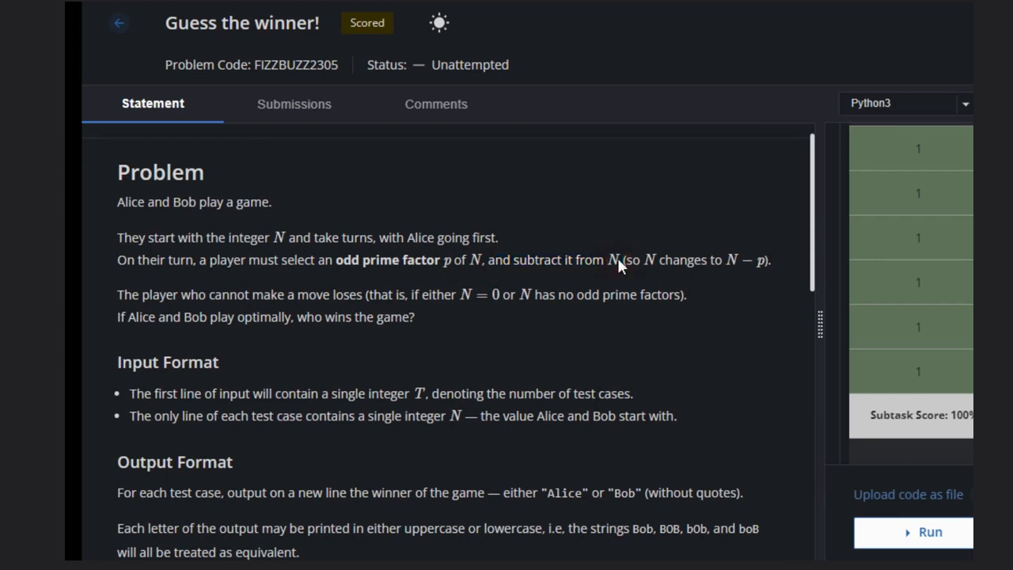
{"action": "mouse_move", "coordinate": [626, 263]}
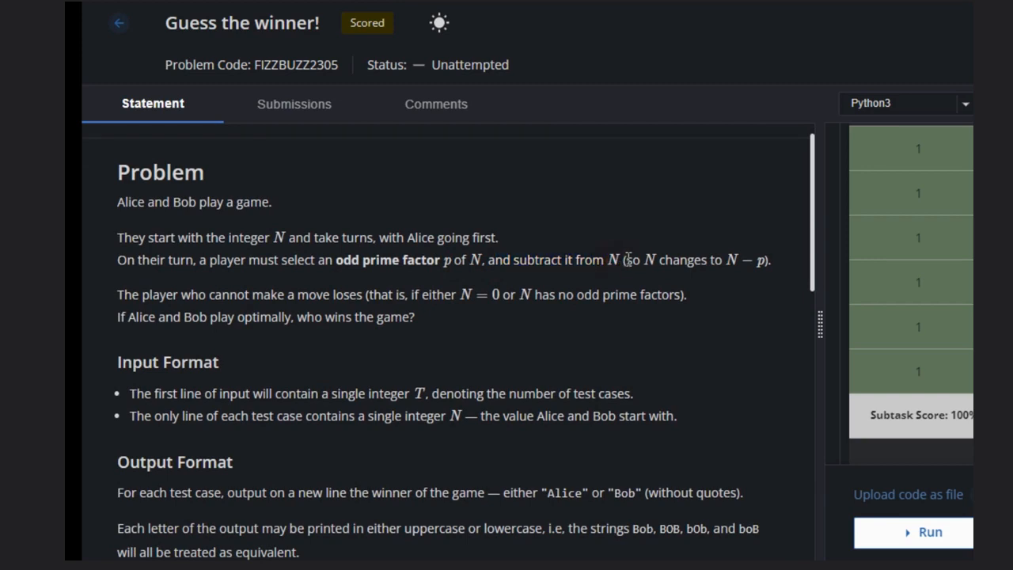
{"action": "left_click_drag", "start_coordinate": [625, 259], "coordinate": [736, 259]}
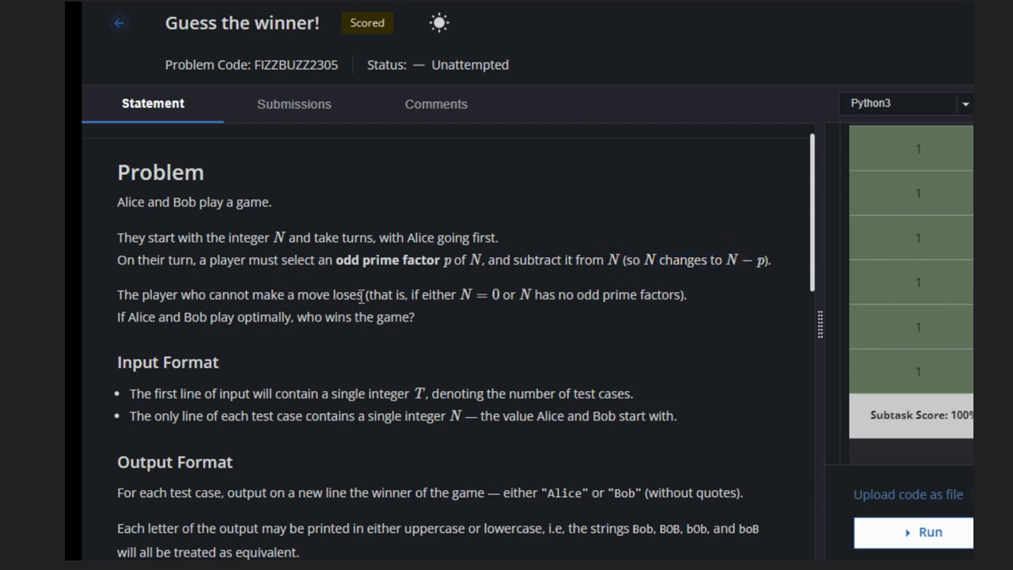
{"action": "mouse_move", "coordinate": [419, 297]}
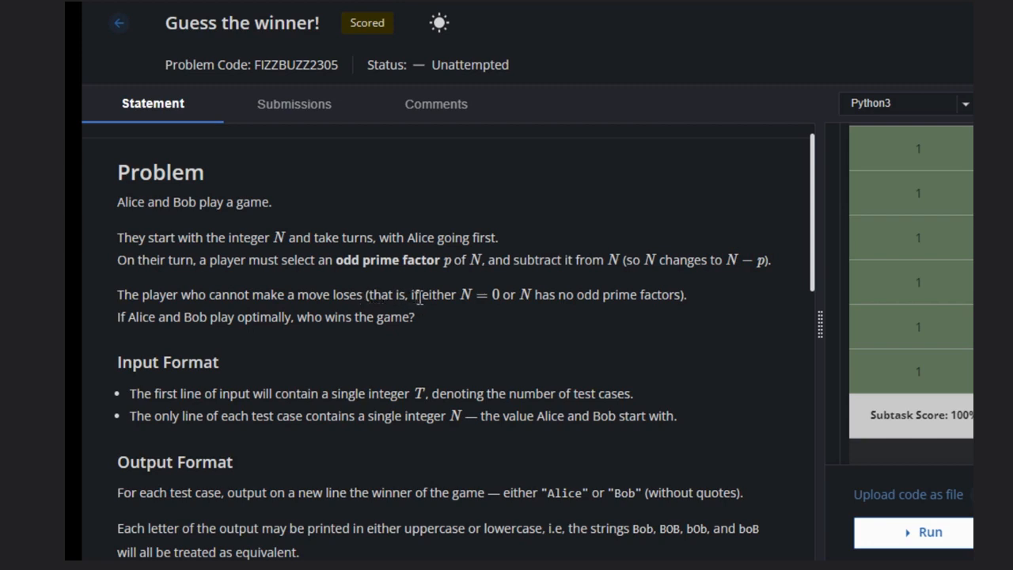
{"action": "double_click", "coordinate": [438, 295]}
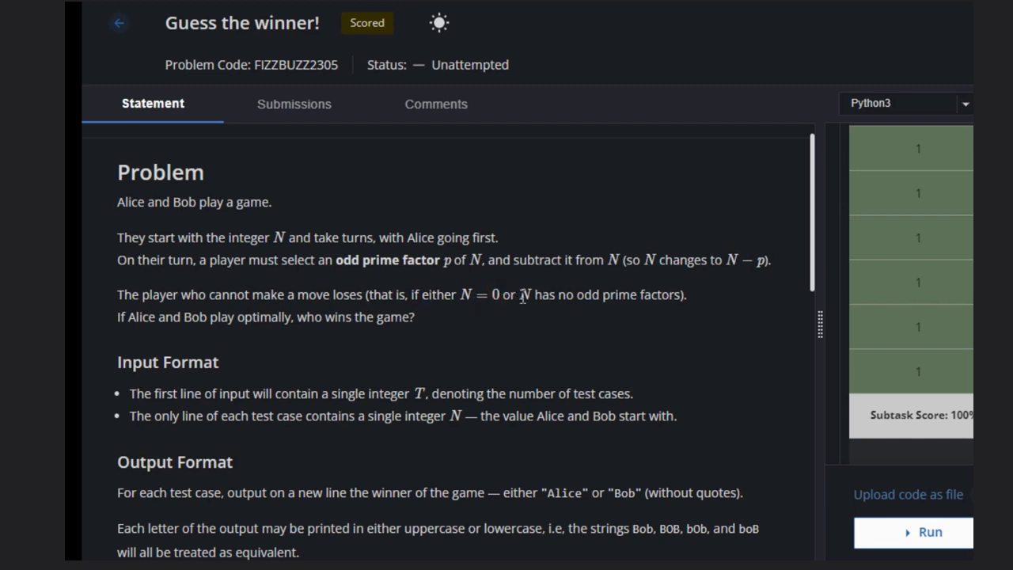
{"action": "left_click_drag", "start_coordinate": [521, 294], "coordinate": [673, 295]}
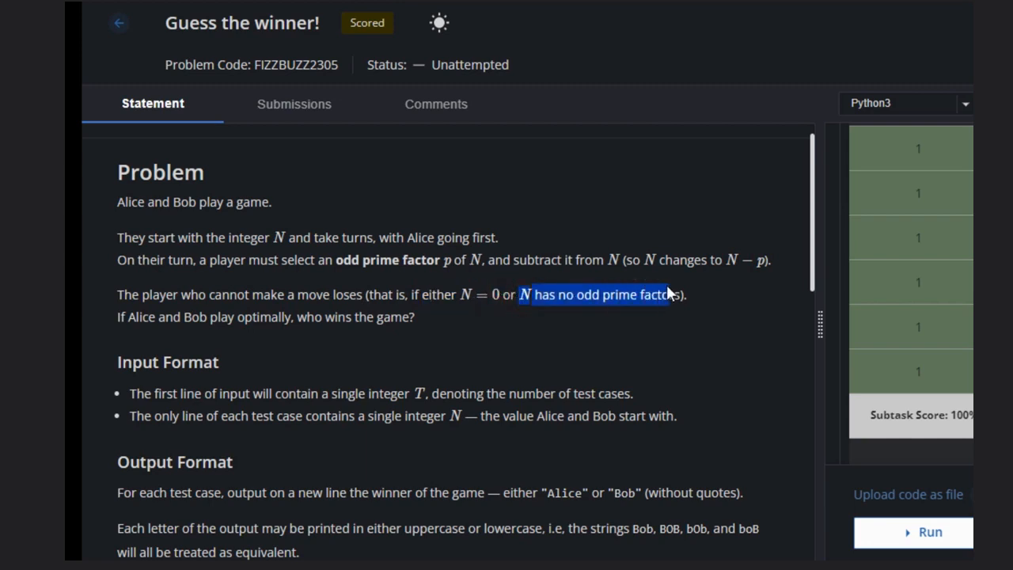
{"action": "left_click", "coordinate": [200, 334]}
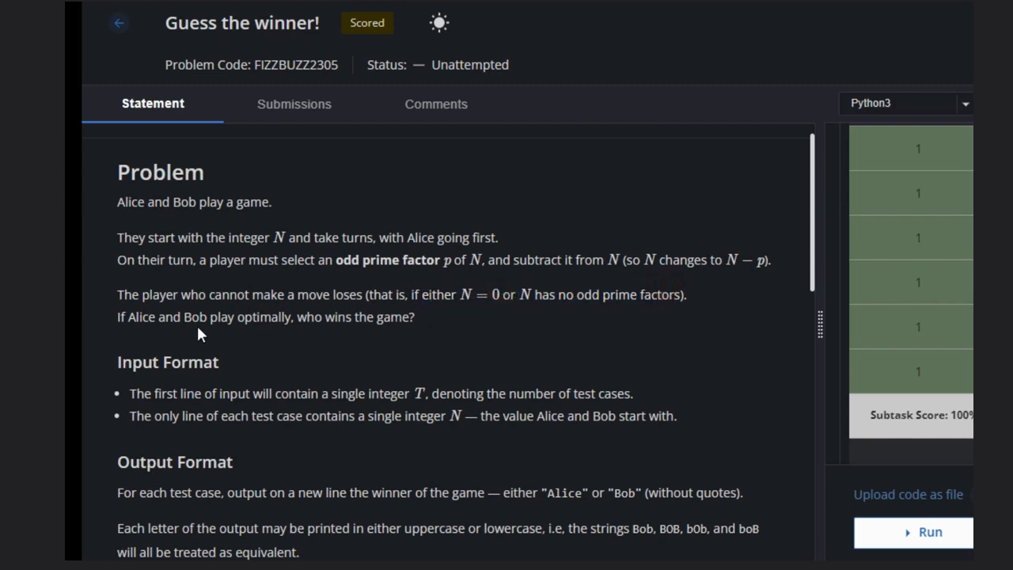
{"action": "left_click_drag", "start_coordinate": [229, 317], "coordinate": [222, 362]}
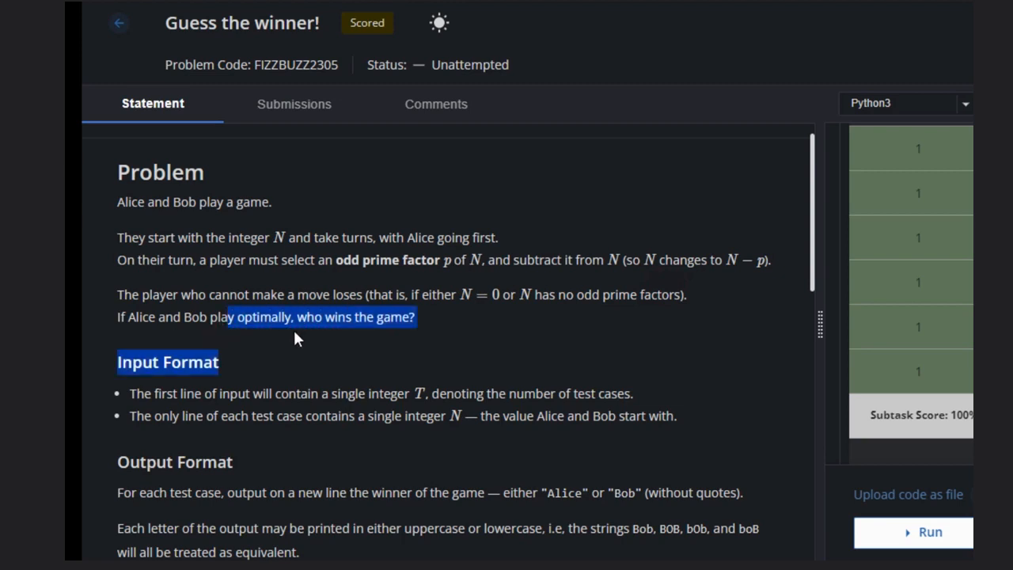
Step: Scroll down past Constraints to Sample 1 and its Explanation
{"action": "scroll", "scroll_direction": "down", "scroll_amount": 3}
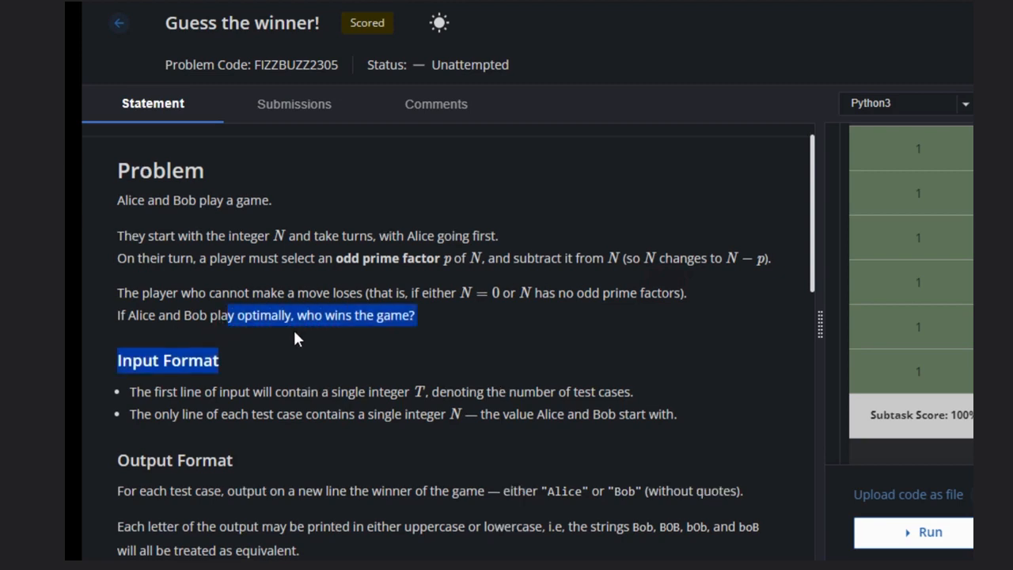
{"action": "scroll", "scroll_direction": "down", "scroll_amount": 3}
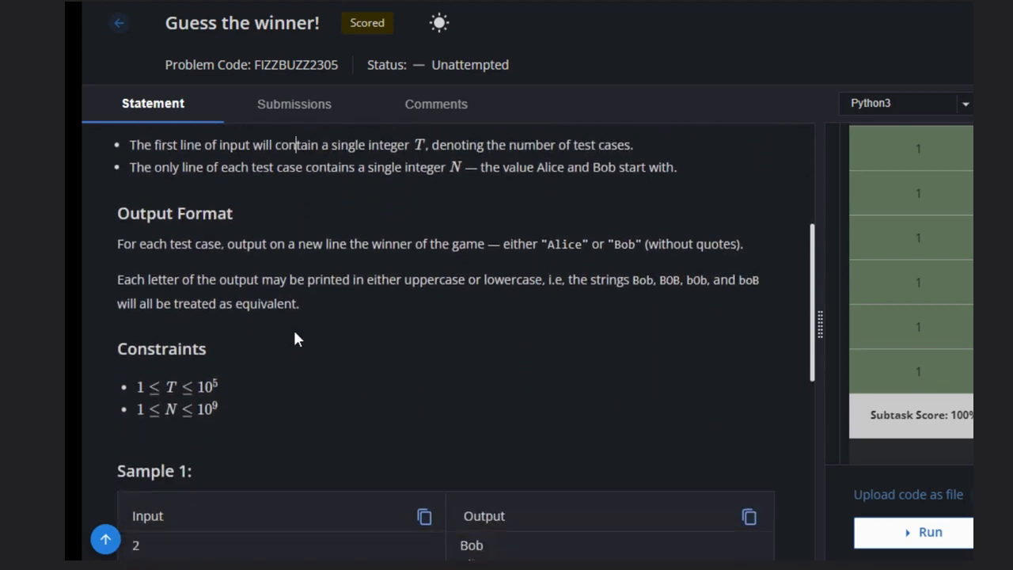
{"action": "scroll", "scroll_direction": "down", "scroll_amount": 3}
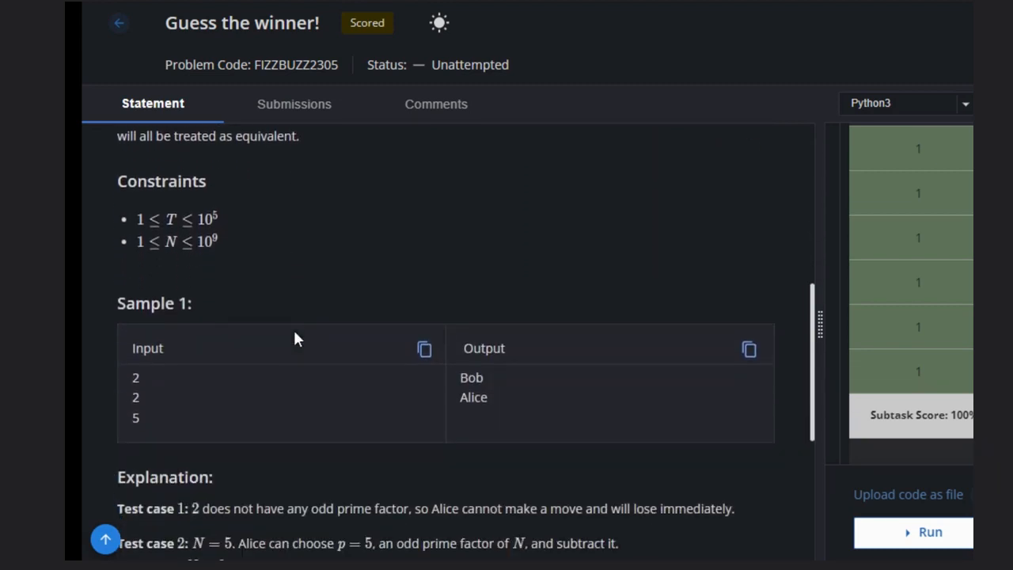
{"action": "scroll", "scroll_direction": "down", "scroll_amount": 3}
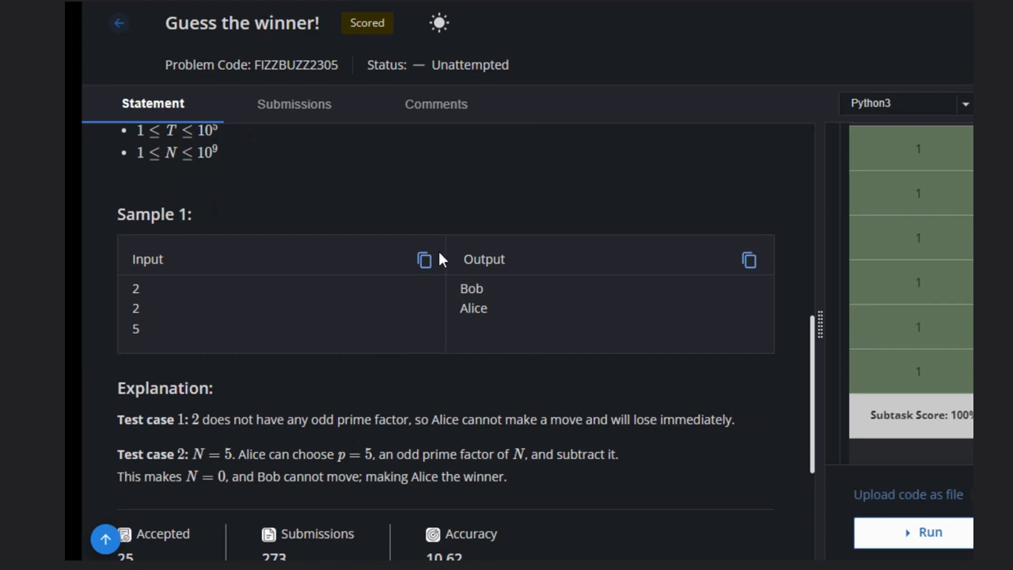
{"action": "mouse_move", "coordinate": [620, 173]}
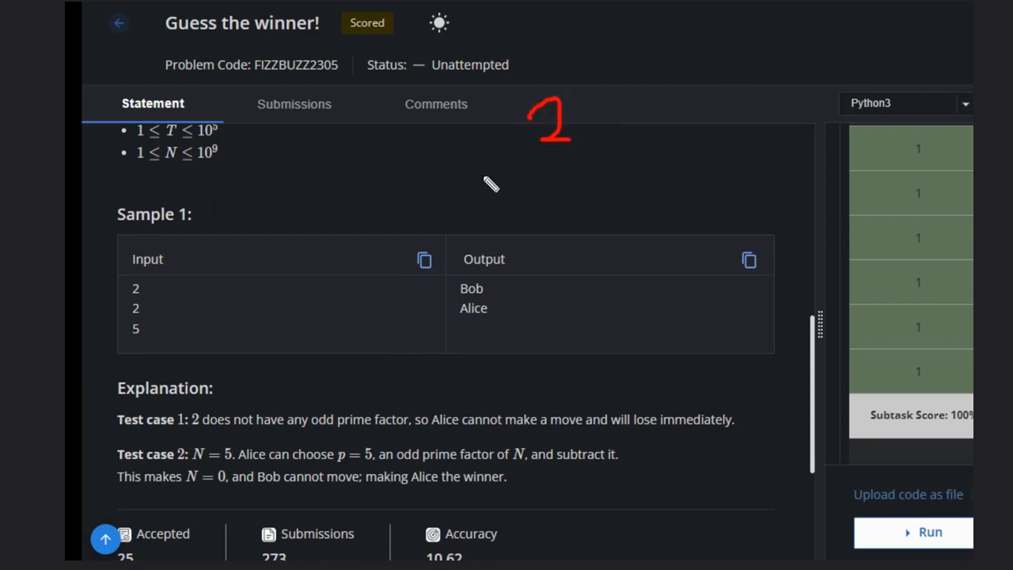
Step: Draw a red arrow to the 2, write A beneath it, and arrow 2 to Bob
{"action": "left_click_drag", "start_coordinate": [434, 192], "coordinate": [515, 166]}
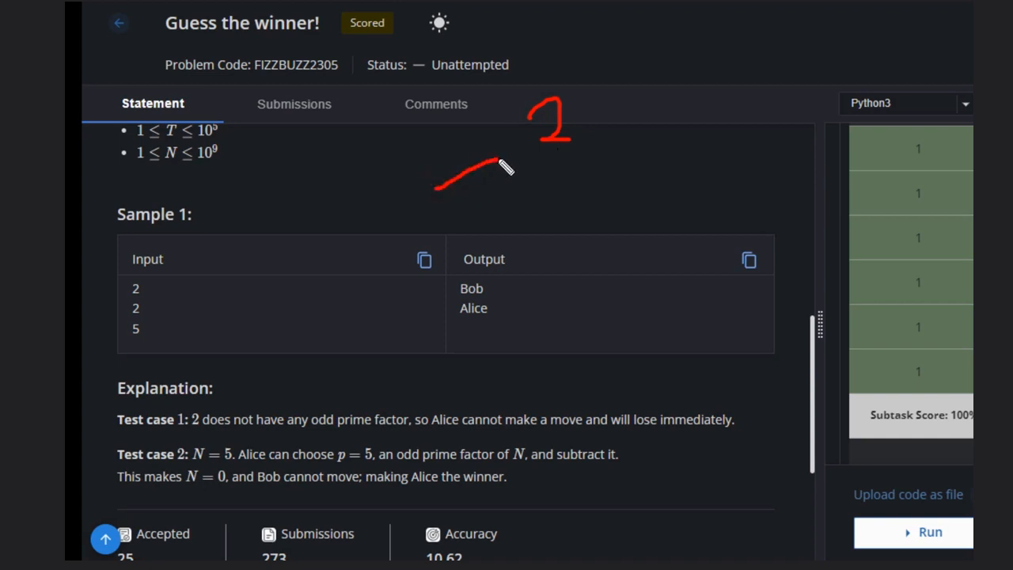
{"action": "left_click_drag", "start_coordinate": [435, 190], "coordinate": [515, 150]}
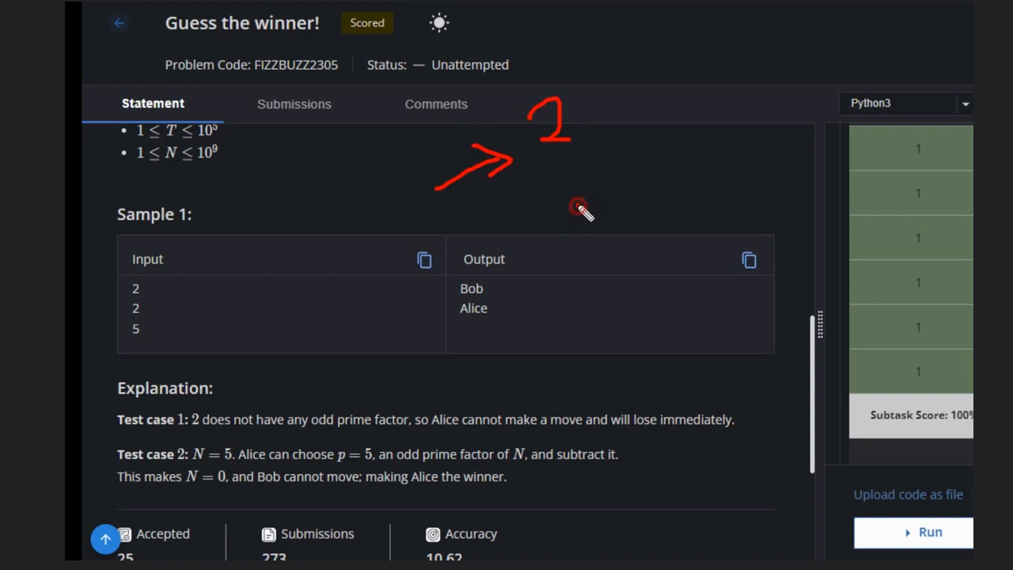
{"action": "left_click_drag", "start_coordinate": [578, 210], "coordinate": [597, 182]}
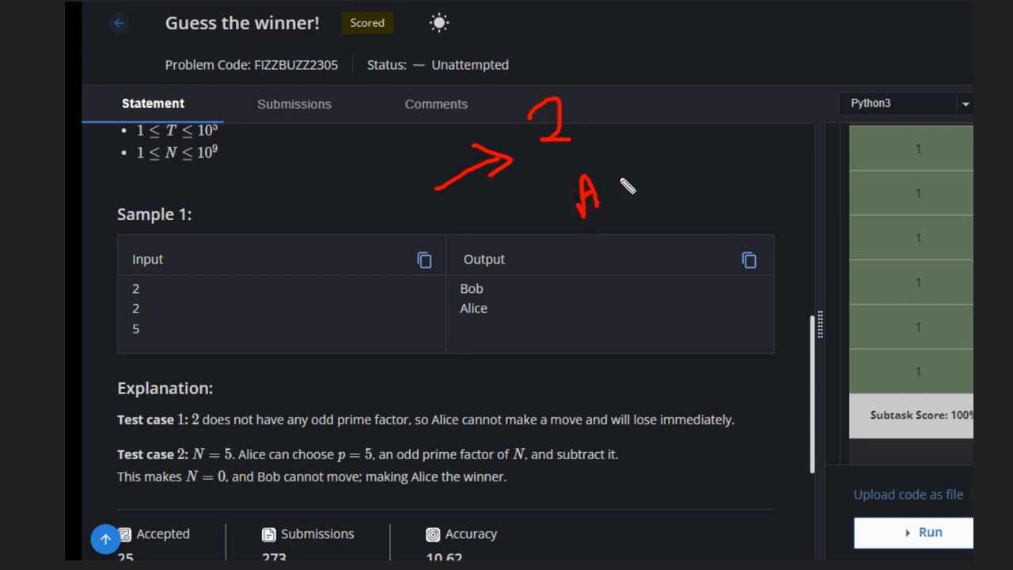
{"action": "left_click_drag", "start_coordinate": [614, 120], "coordinate": [705, 95]}
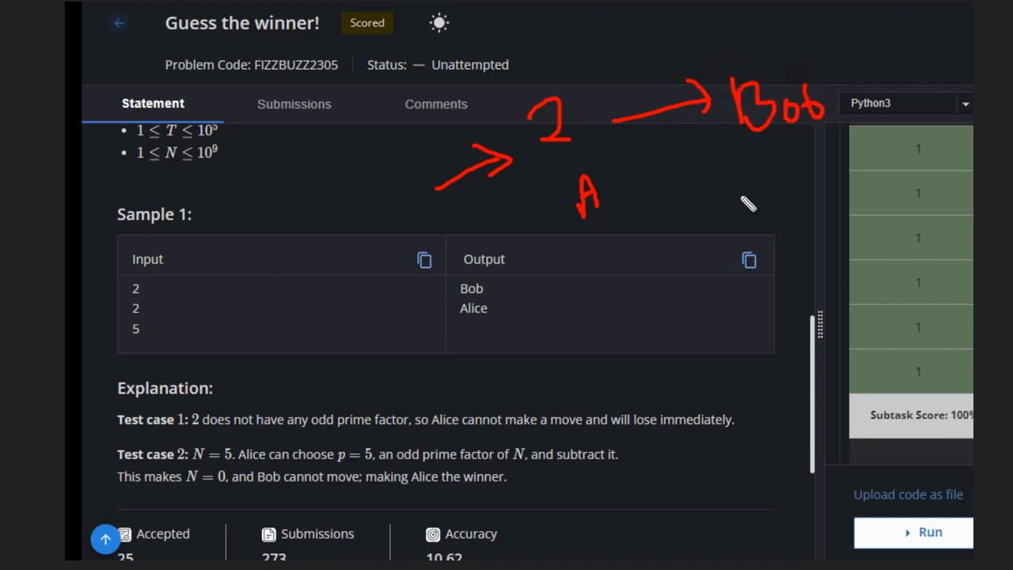
{"action": "mouse_move", "coordinate": [552, 256]}
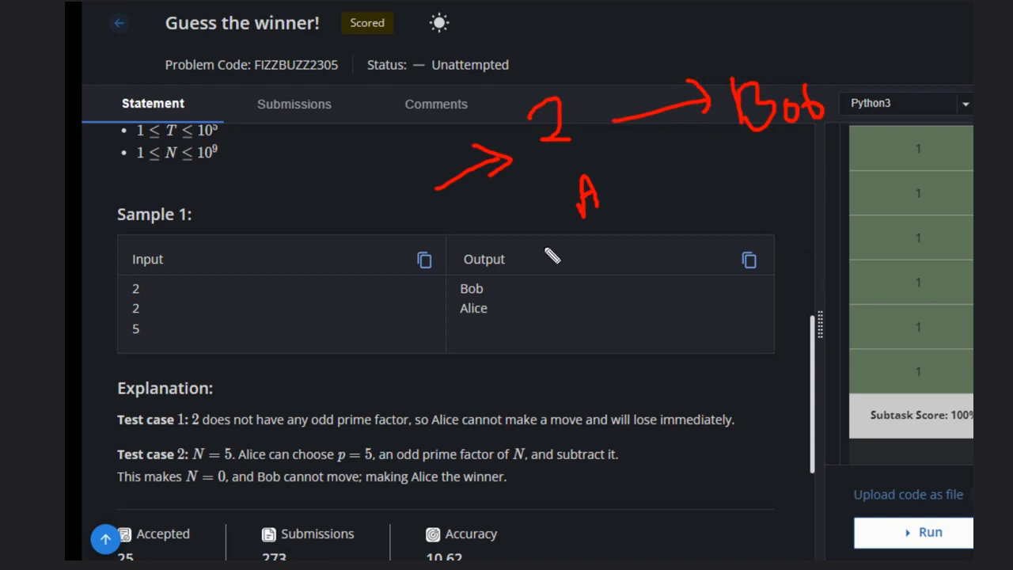
{"action": "mouse_move", "coordinate": [200, 357]}
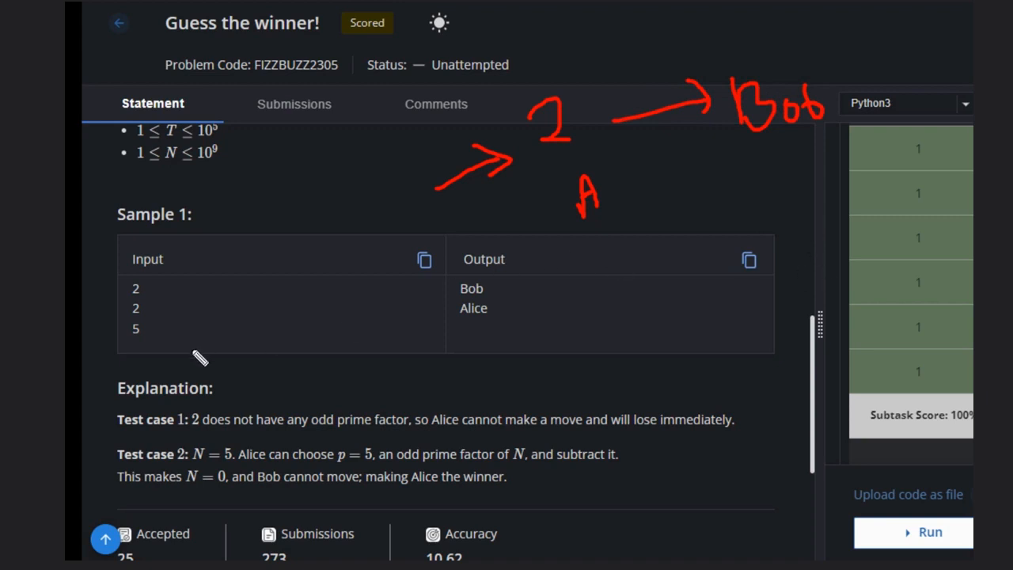
{"action": "mouse_move", "coordinate": [154, 241]}
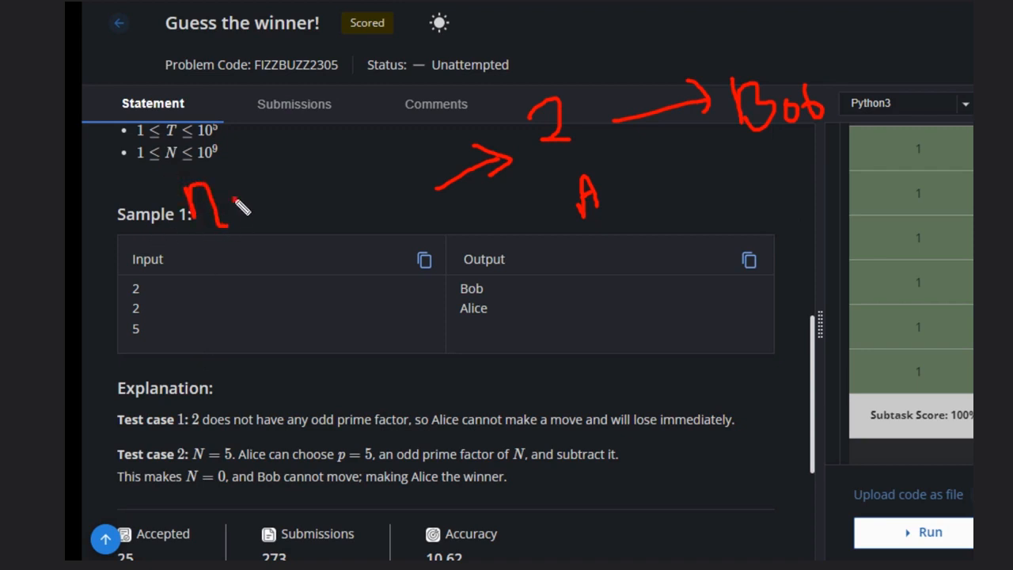
Step: Sketch the n = 5 walkthrough: write n = 5, draw an arrow marked A, and write Alice as winner
{"action": "left_click_drag", "start_coordinate": [237, 209], "coordinate": [324, 182]}
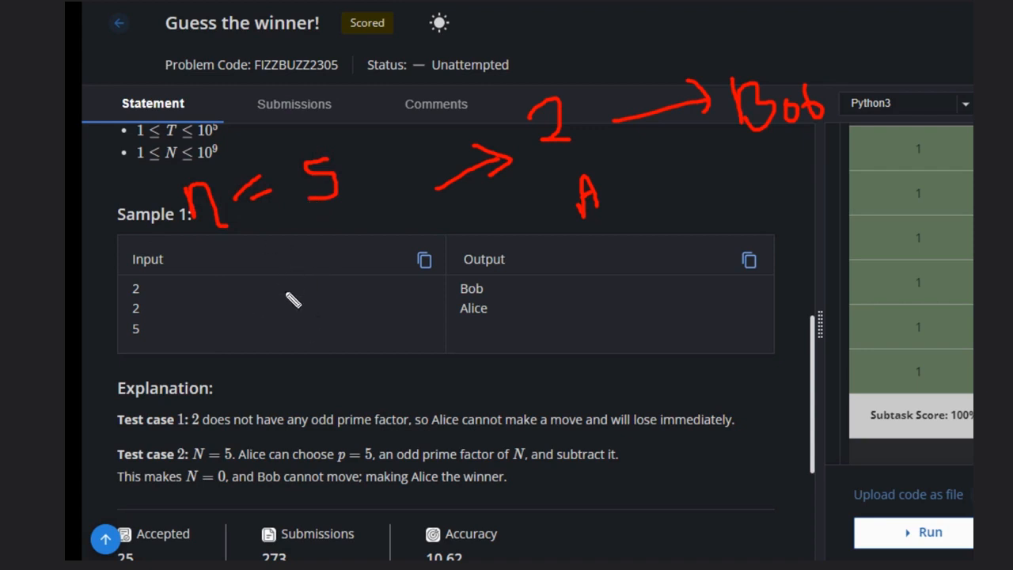
{"action": "mouse_move", "coordinate": [295, 307]}
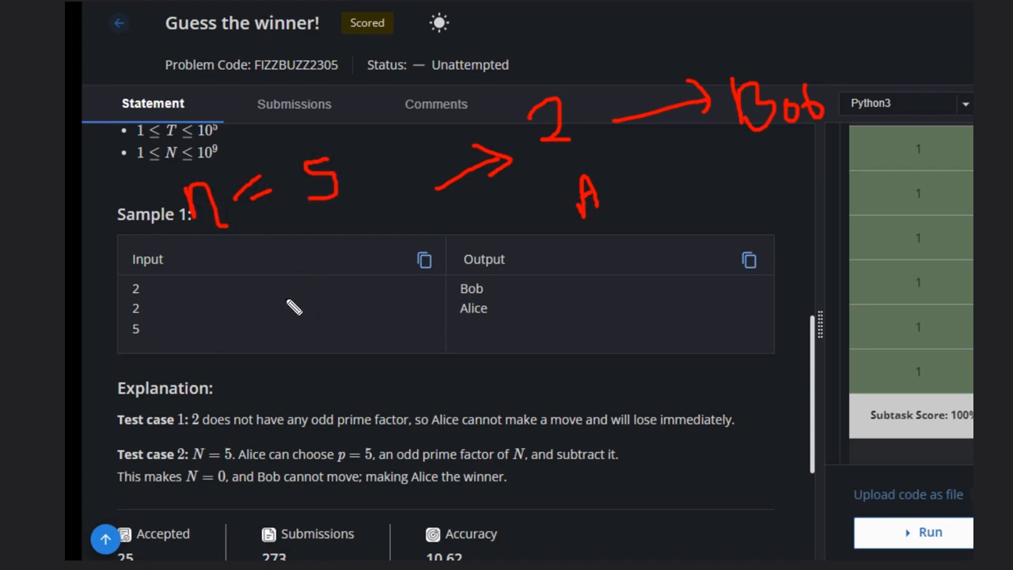
{"action": "left_click_drag", "start_coordinate": [285, 250], "coordinate": [286, 289]}
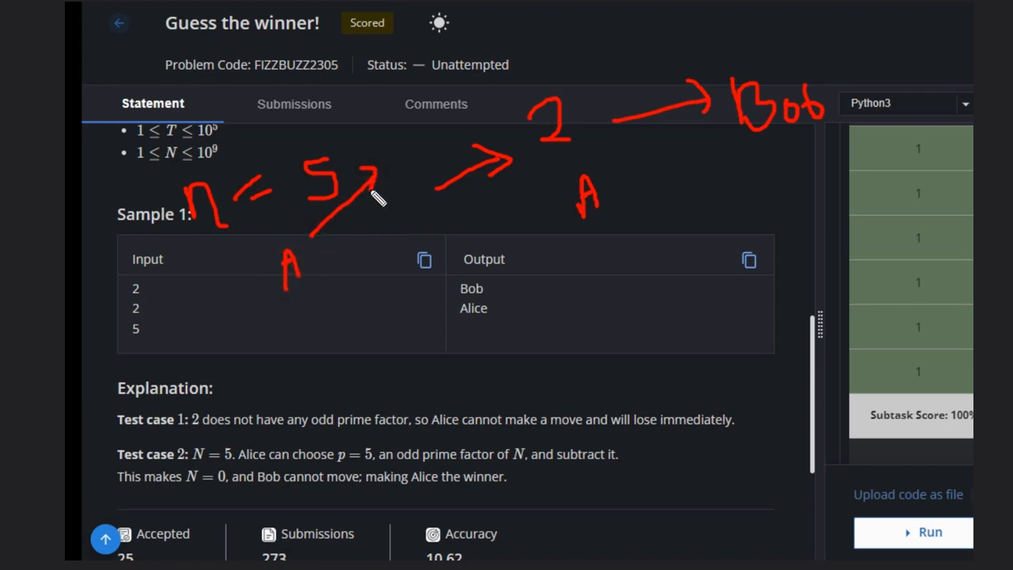
{"action": "mouse_move", "coordinate": [376, 232]}
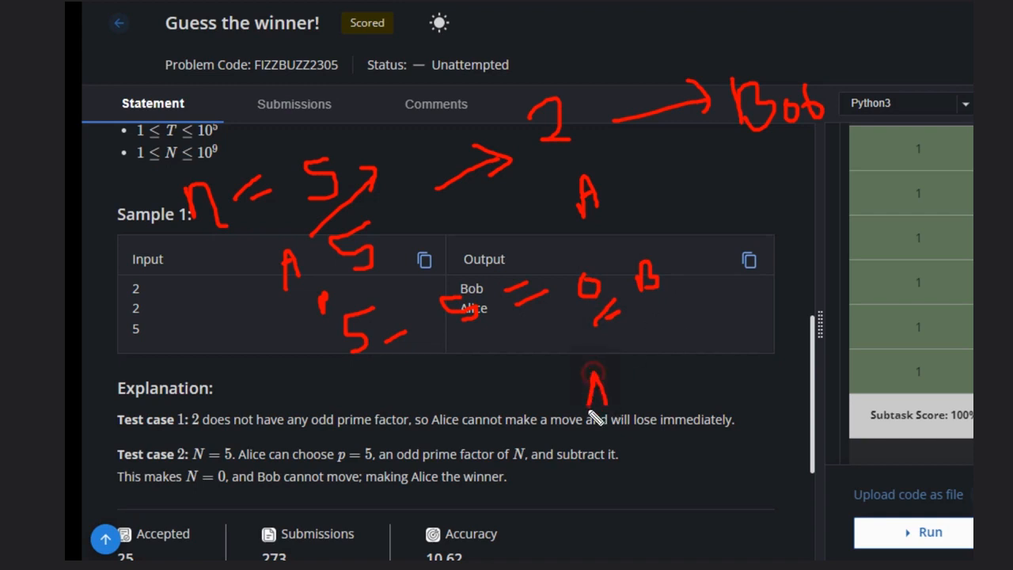
{"action": "left_click_drag", "start_coordinate": [590, 388], "coordinate": [649, 387]}
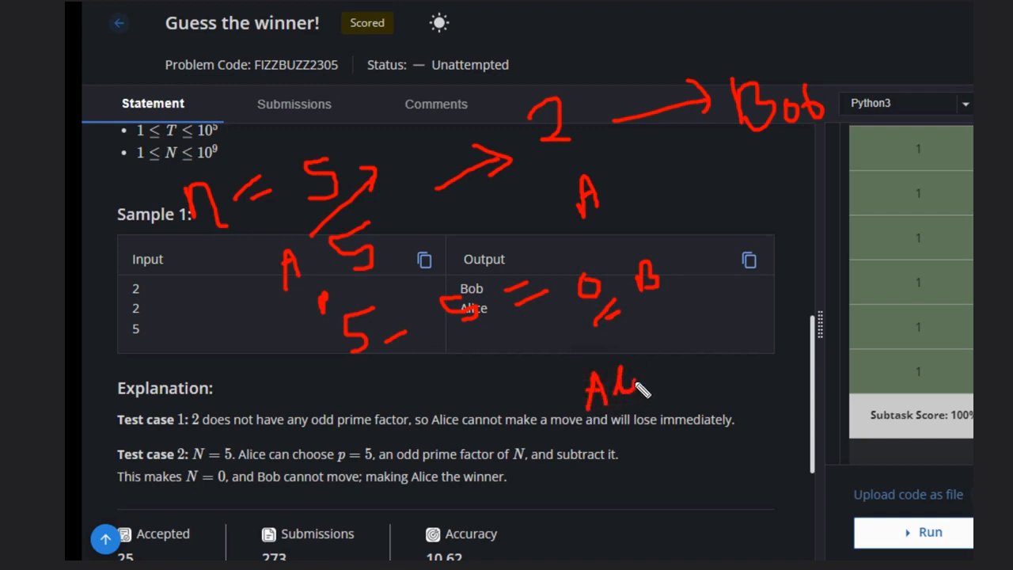
{"action": "left_click_drag", "start_coordinate": [626, 388], "coordinate": [688, 391]}
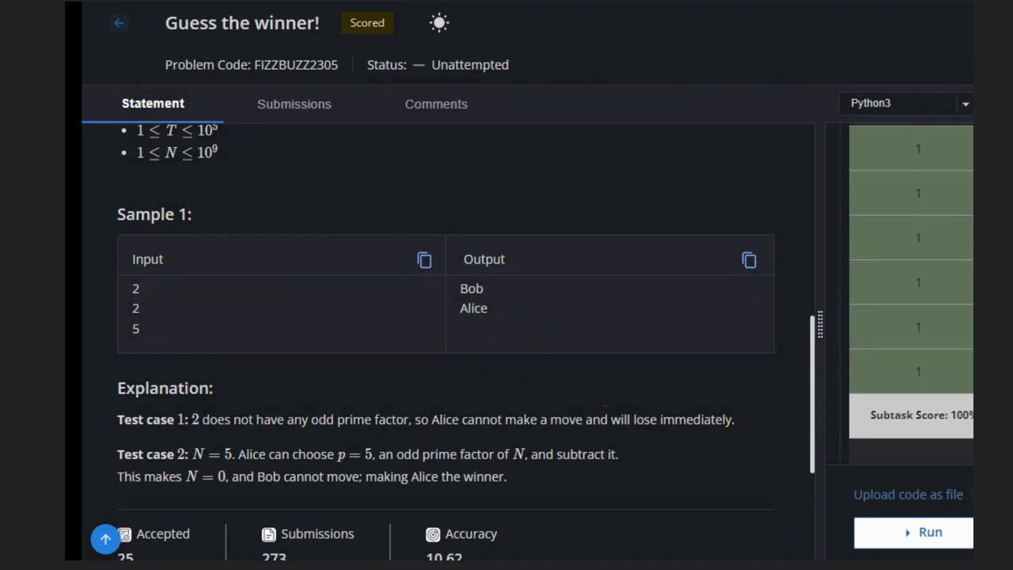
{"action": "mouse_move", "coordinate": [271, 250]}
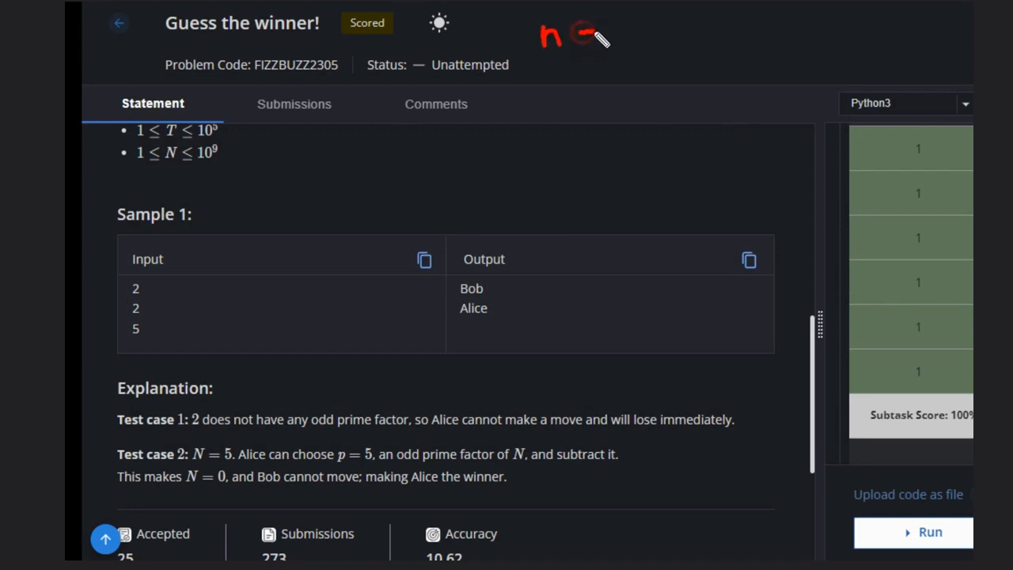
{"action": "left_click_drag", "start_coordinate": [578, 35], "coordinate": [665, 35]}
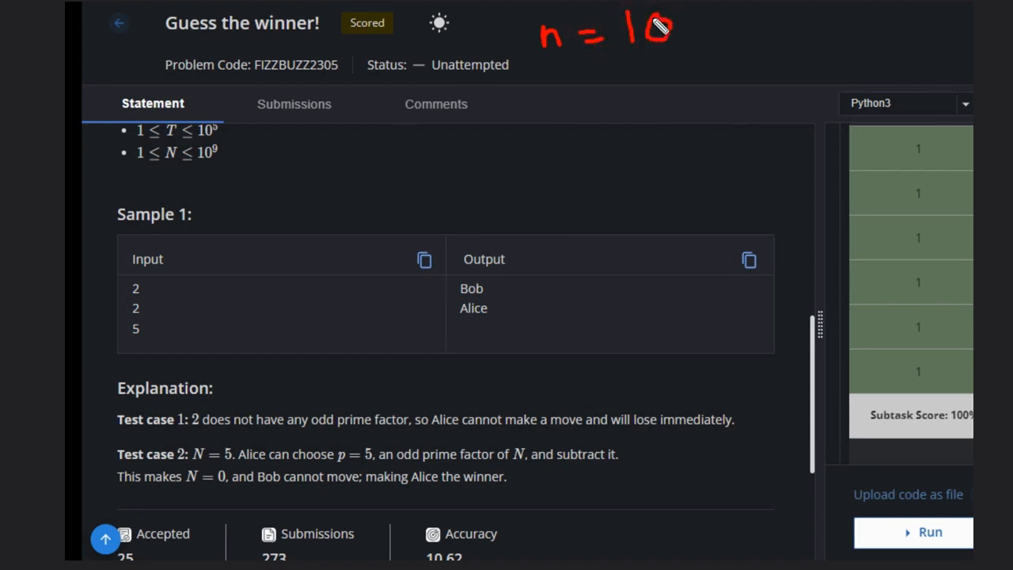
{"action": "mouse_move", "coordinate": [630, 117]}
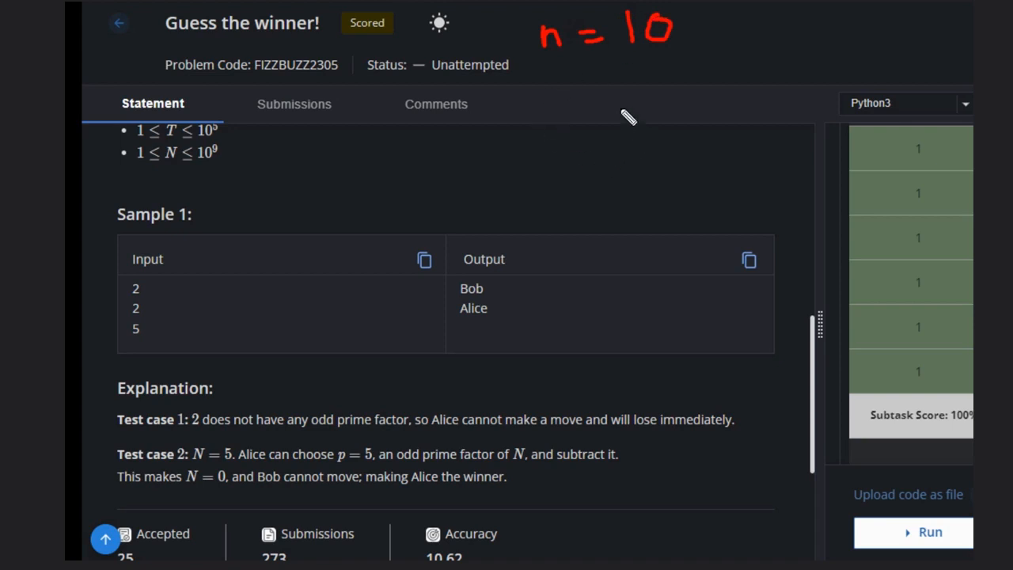
{"action": "mouse_move", "coordinate": [604, 107]}
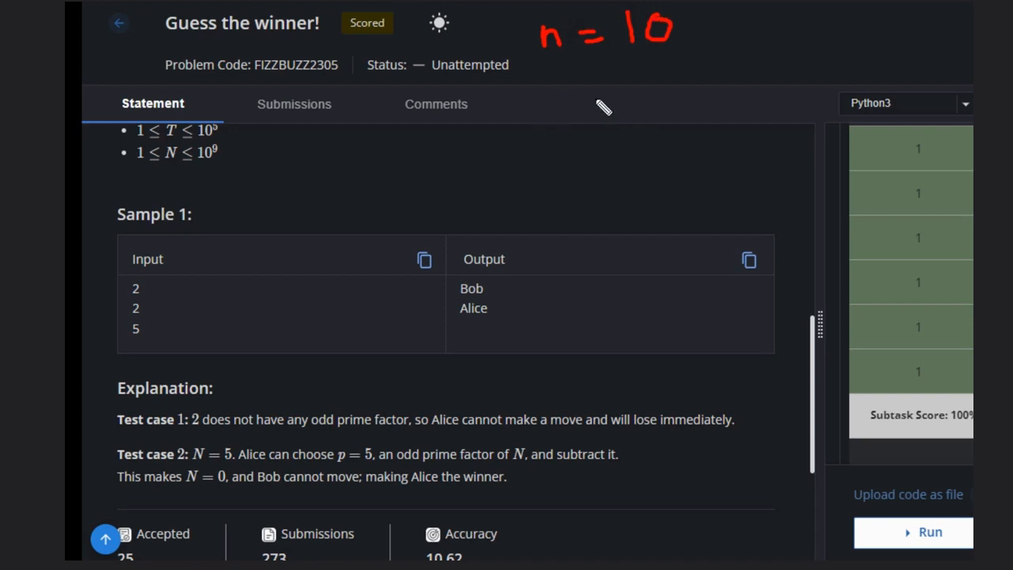
{"action": "left_click_drag", "start_coordinate": [604, 108], "coordinate": [399, 139]}
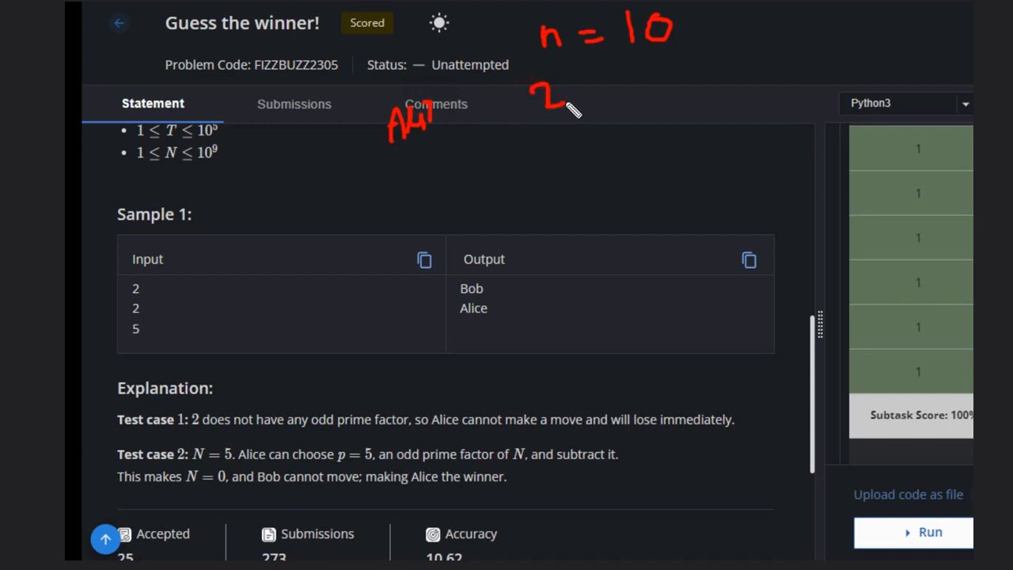
{"action": "left_click_drag", "start_coordinate": [590, 99], "coordinate": [637, 95]}
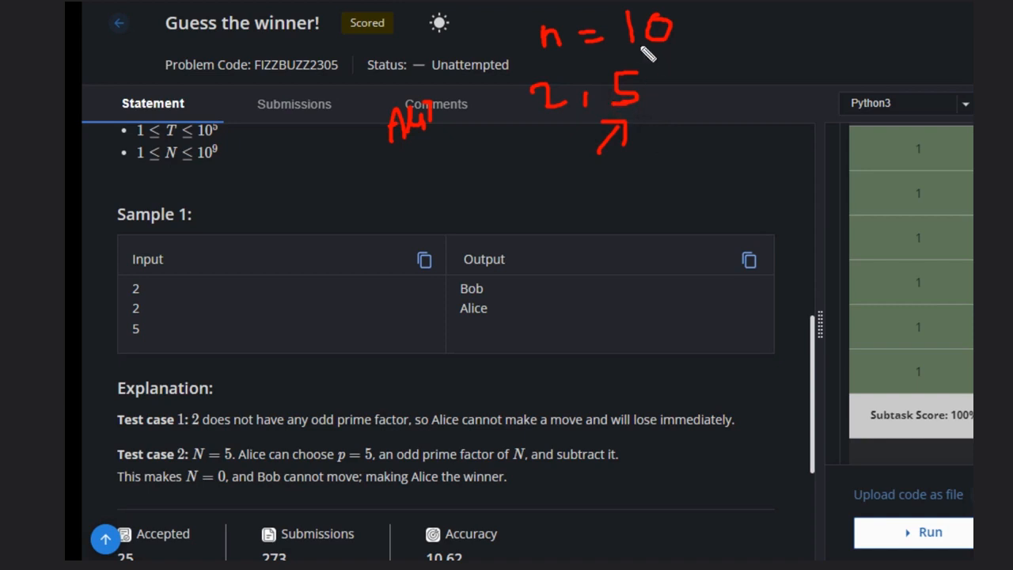
{"action": "mouse_move", "coordinate": [650, 118]}
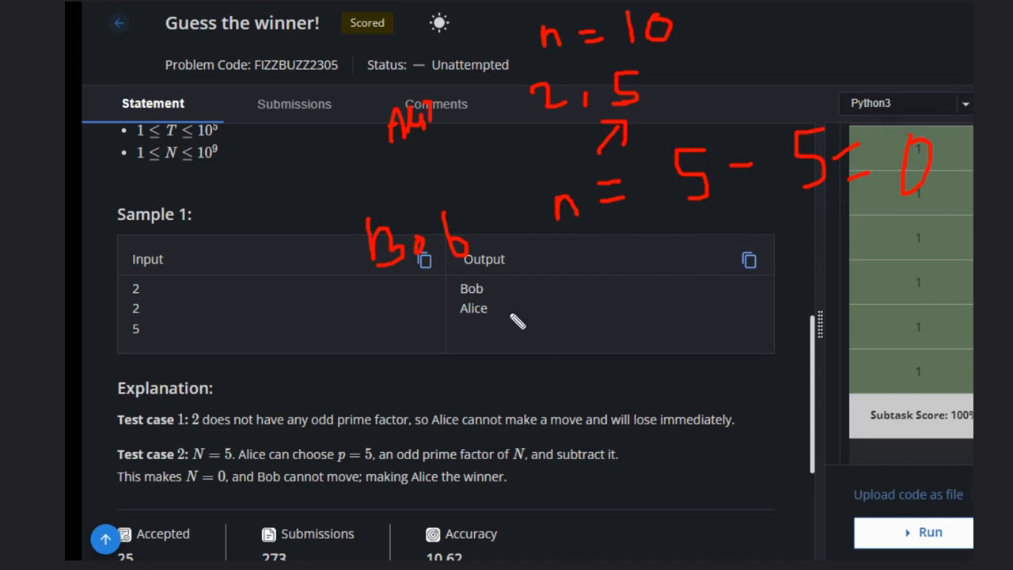
{"action": "mouse_move", "coordinate": [642, 299]}
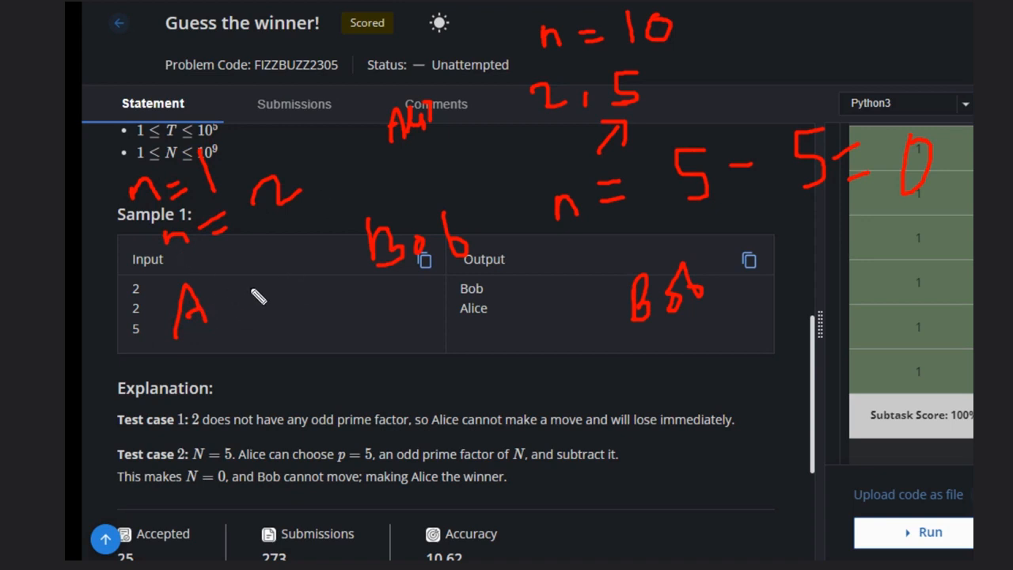
{"action": "mouse_move", "coordinate": [243, 227]}
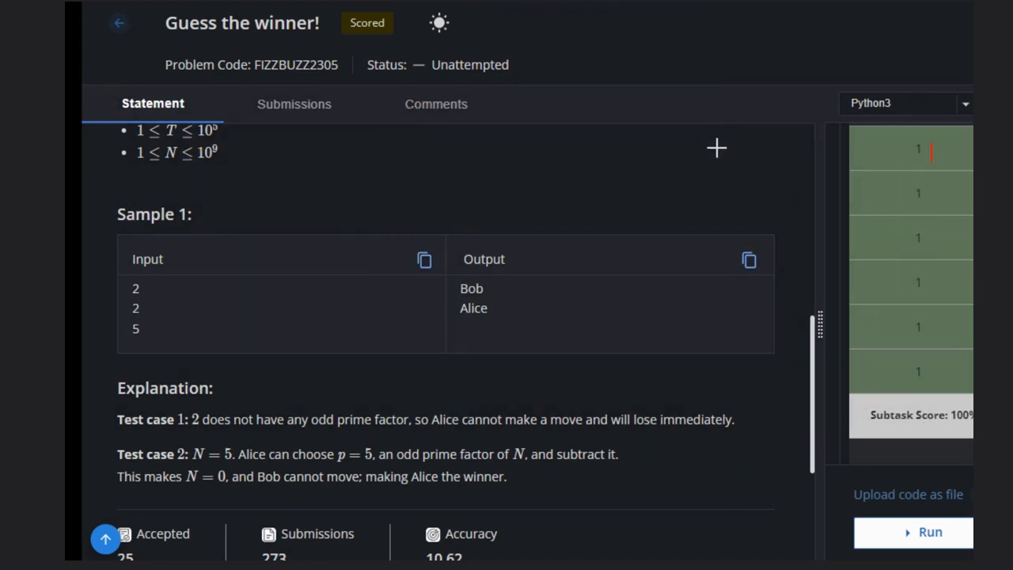
{"action": "mouse_move", "coordinate": [617, 70]}
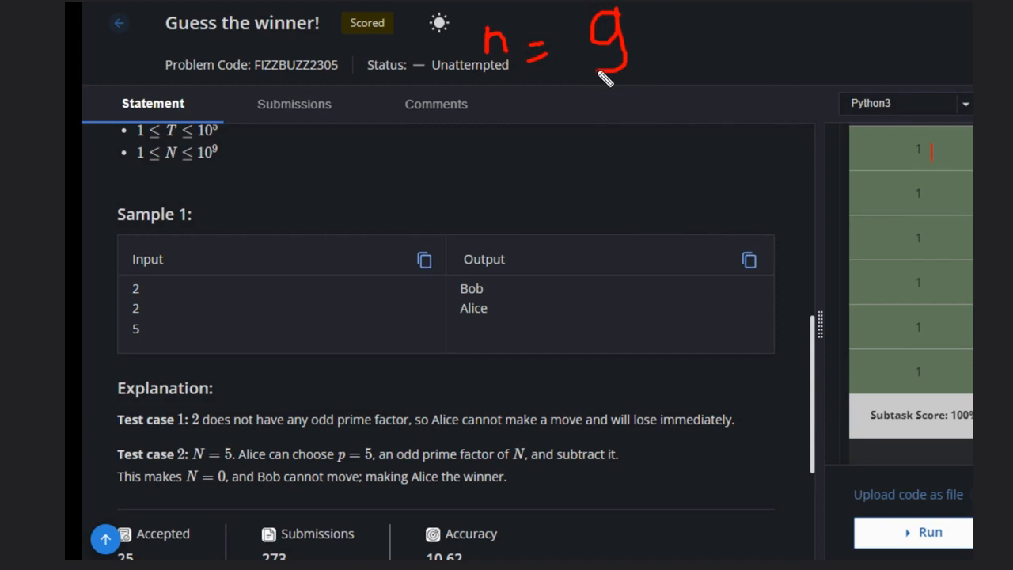
{"action": "mouse_move", "coordinate": [546, 36]}
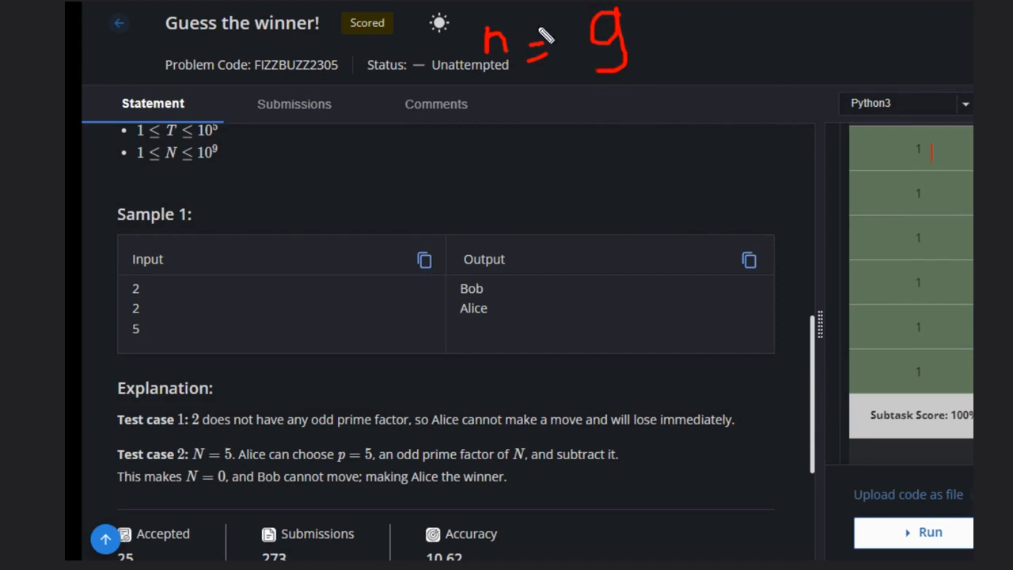
{"action": "mouse_move", "coordinate": [447, 152]}
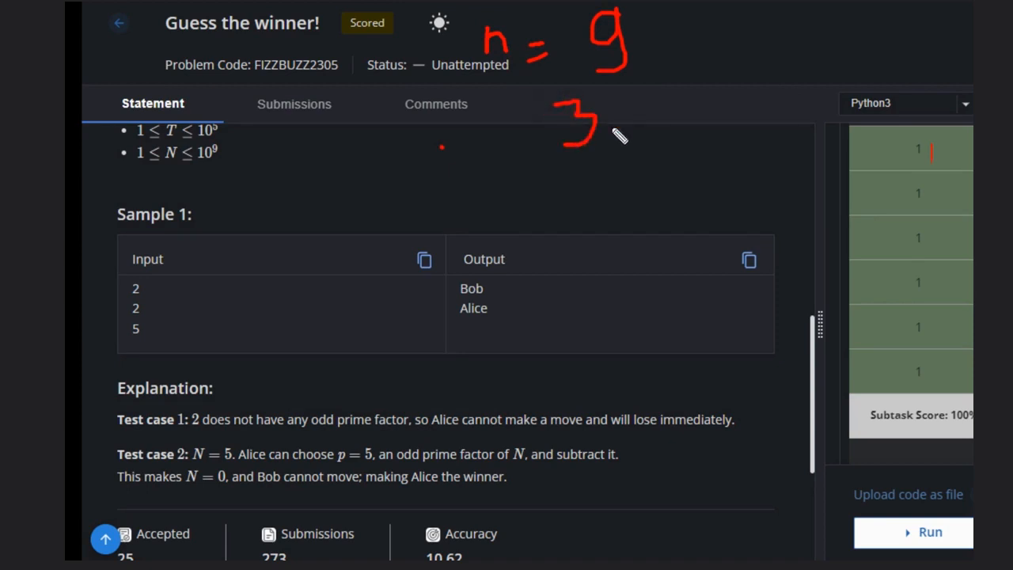
Step: Annotate examples: n = 9 as 3 × 3, n = 6 as 2 × 3, and start n = 3 below the table
{"action": "left_click_drag", "start_coordinate": [625, 127], "coordinate": [653, 107]}
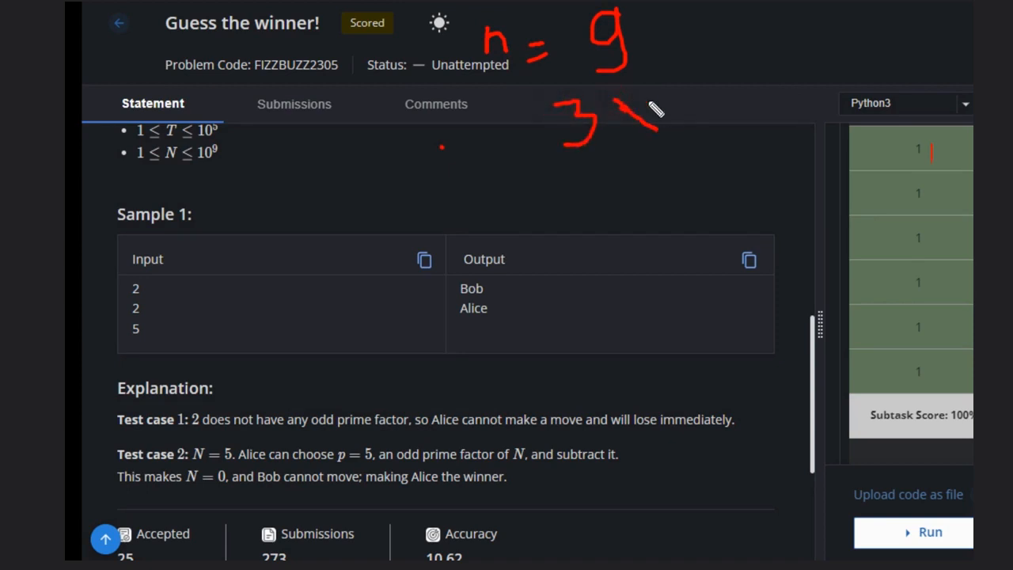
{"action": "left_click_drag", "start_coordinate": [634, 119], "coordinate": [736, 80]}
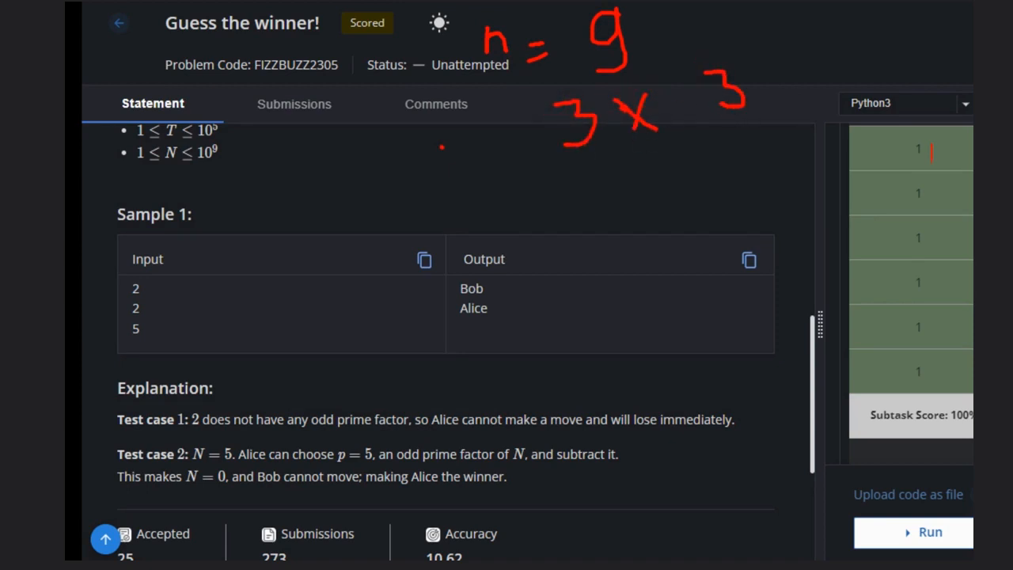
{"action": "mouse_move", "coordinate": [555, 202]}
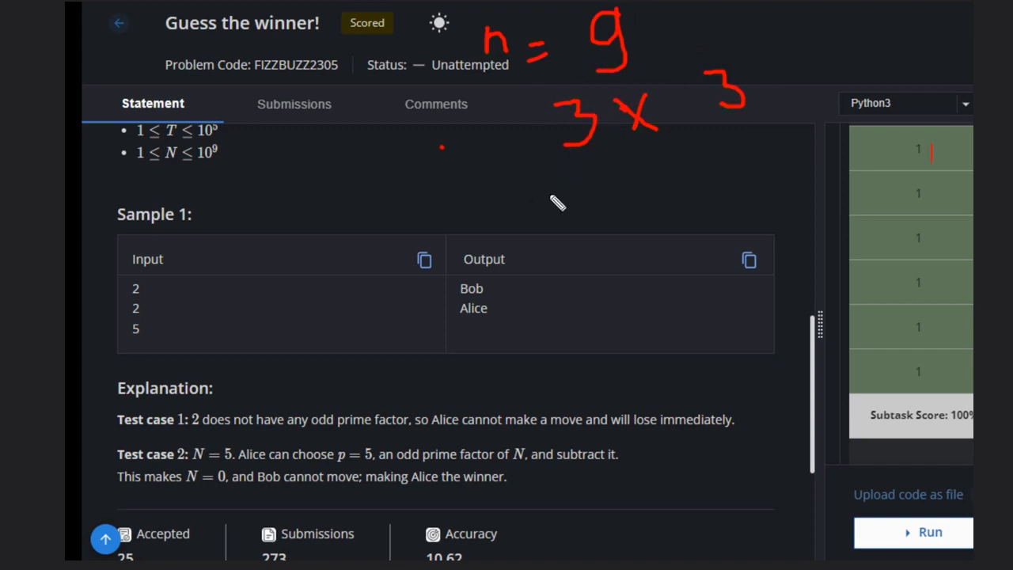
{"action": "mouse_move", "coordinate": [600, 213]}
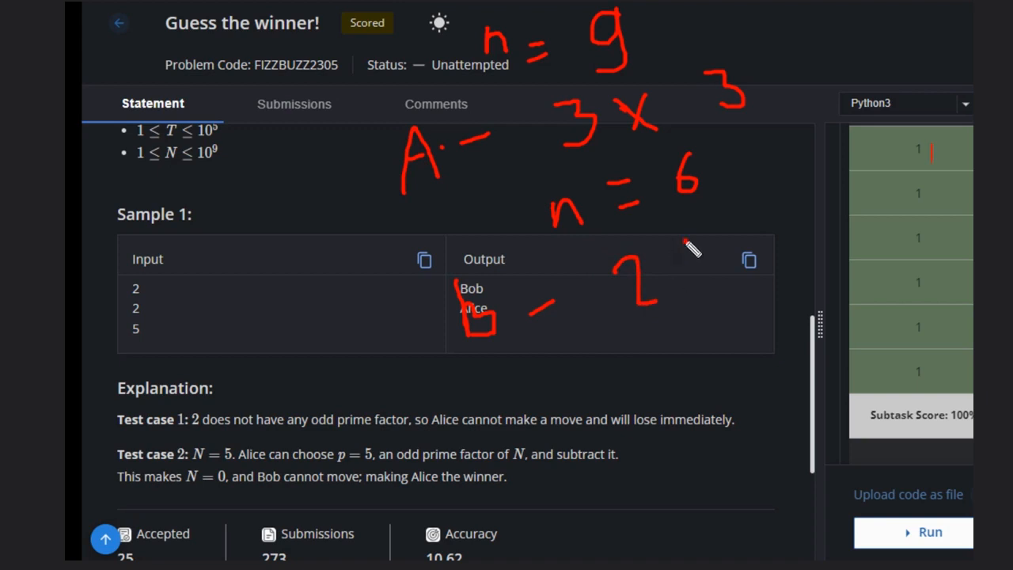
{"action": "left_click_drag", "start_coordinate": [689, 238], "coordinate": [799, 269]}
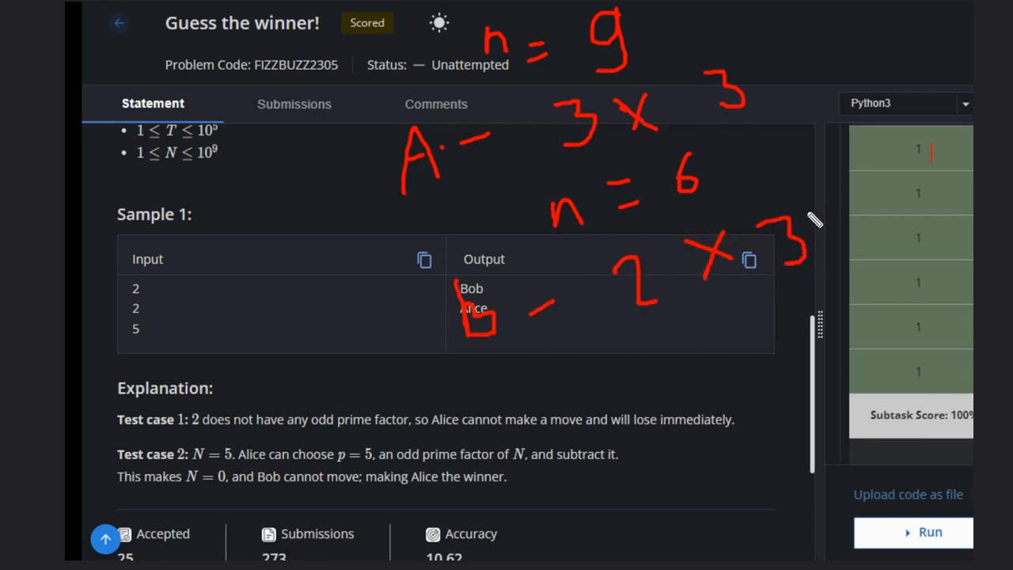
{"action": "left_click", "coordinate": [570, 367]}
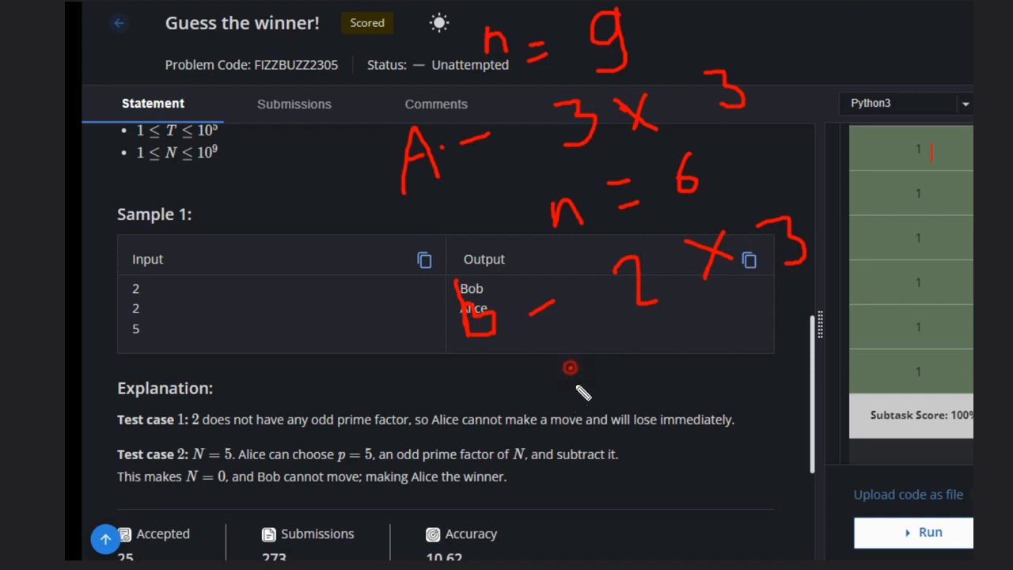
{"action": "left_click_drag", "start_coordinate": [566, 388], "coordinate": [661, 372]}
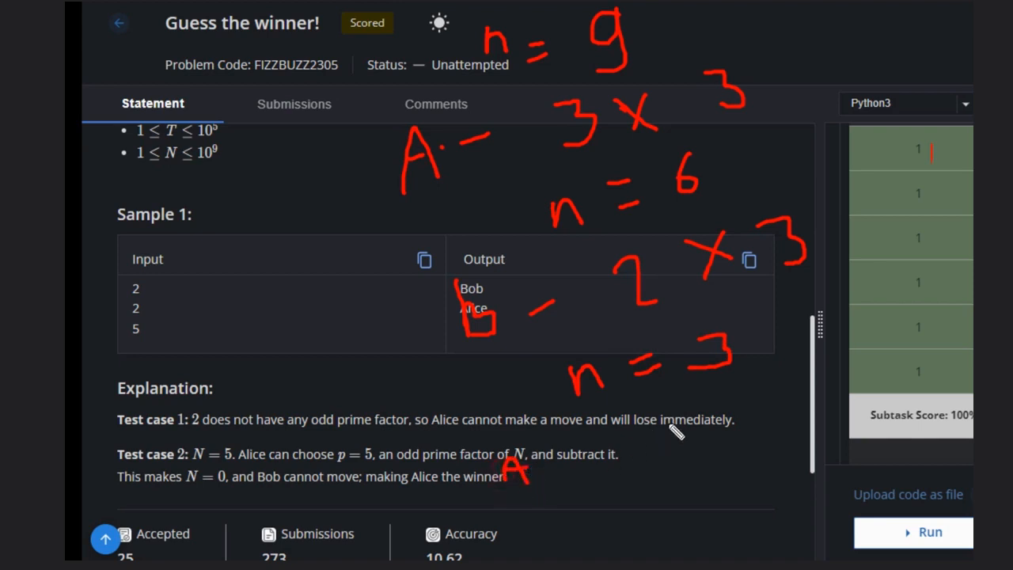
{"action": "mouse_move", "coordinate": [663, 432]}
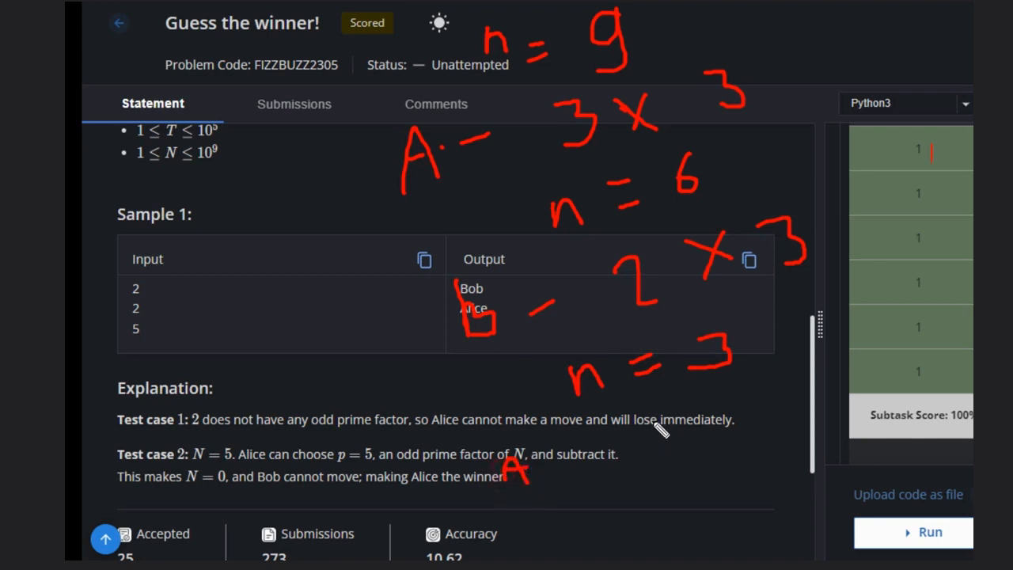
{"action": "mouse_move", "coordinate": [661, 436]}
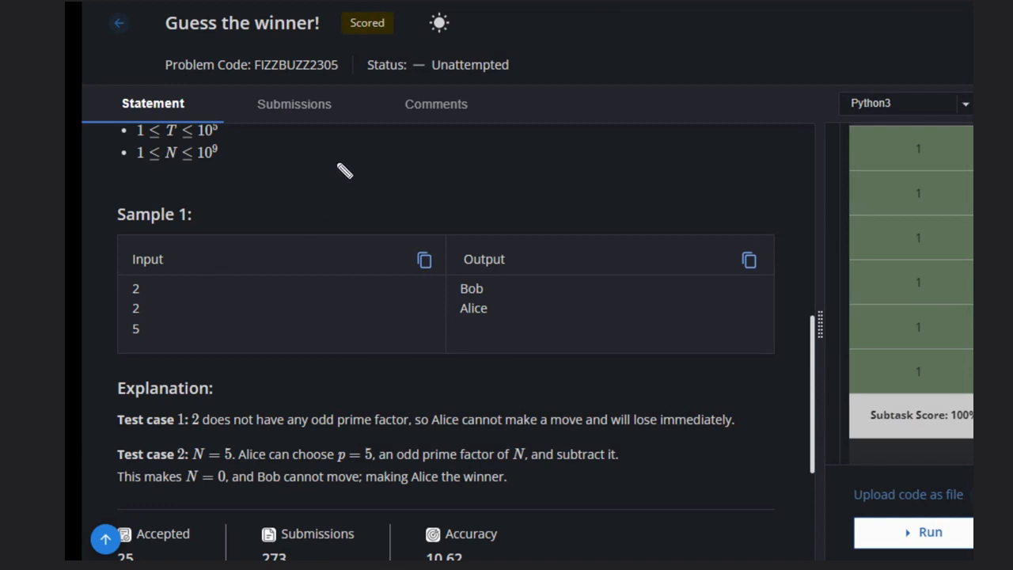
Step: Write the rule line 'n → even → Bob' above the table
{"action": "left_click_drag", "start_coordinate": [336, 182], "coordinate": [436, 149]}
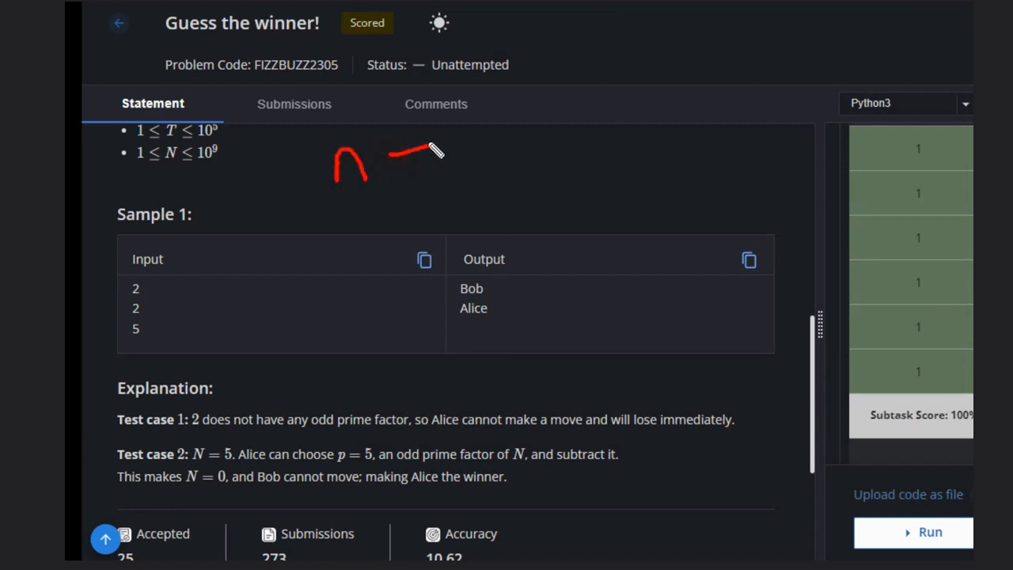
{"action": "left_click_drag", "start_coordinate": [431, 150], "coordinate": [514, 130]}
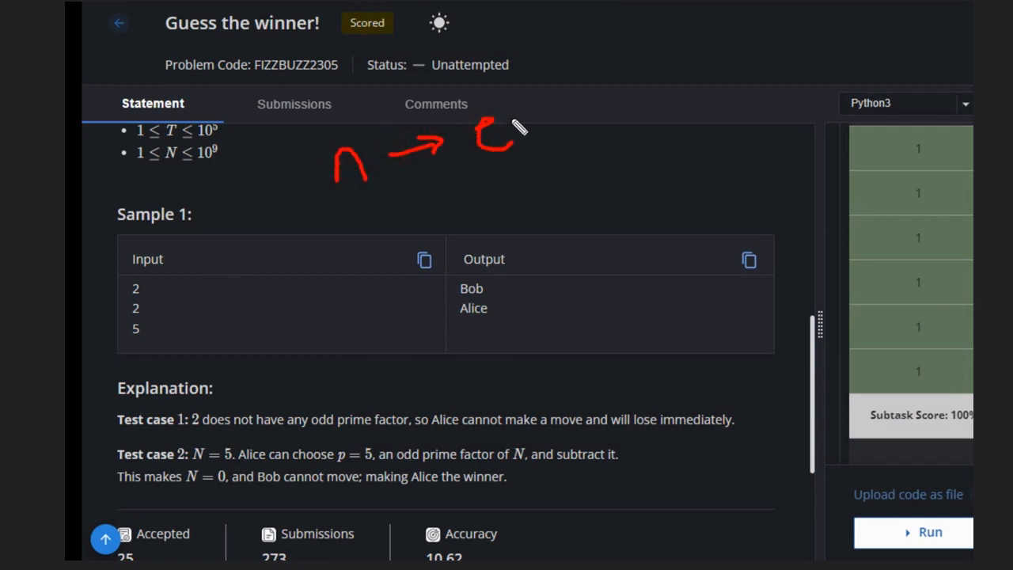
{"action": "left_click_drag", "start_coordinate": [475, 142], "coordinate": [590, 87]}
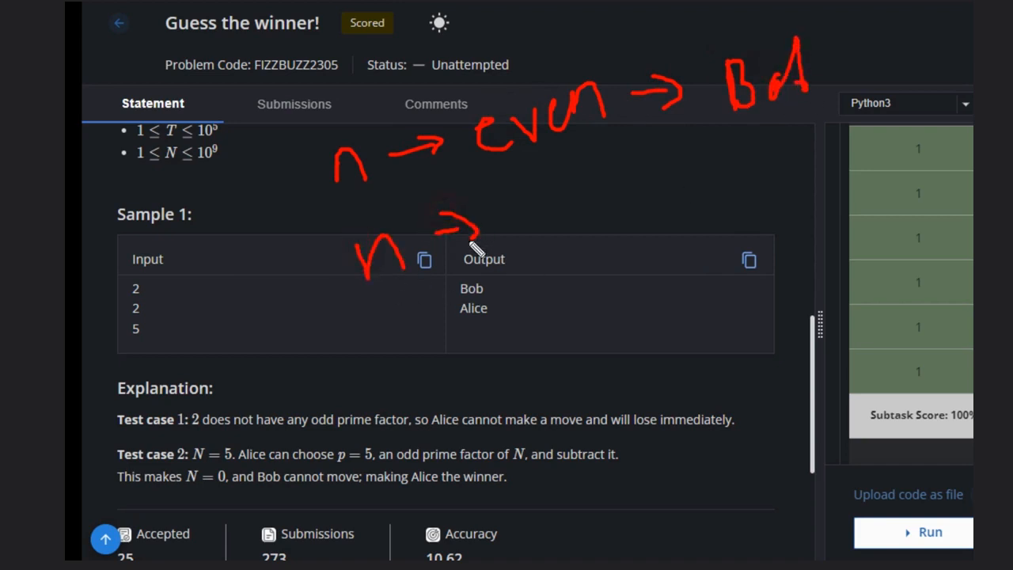
Step: Write 'n → odd → Alice', then n = 1 below the sample table
{"action": "left_click_drag", "start_coordinate": [475, 246], "coordinate": [554, 214]}
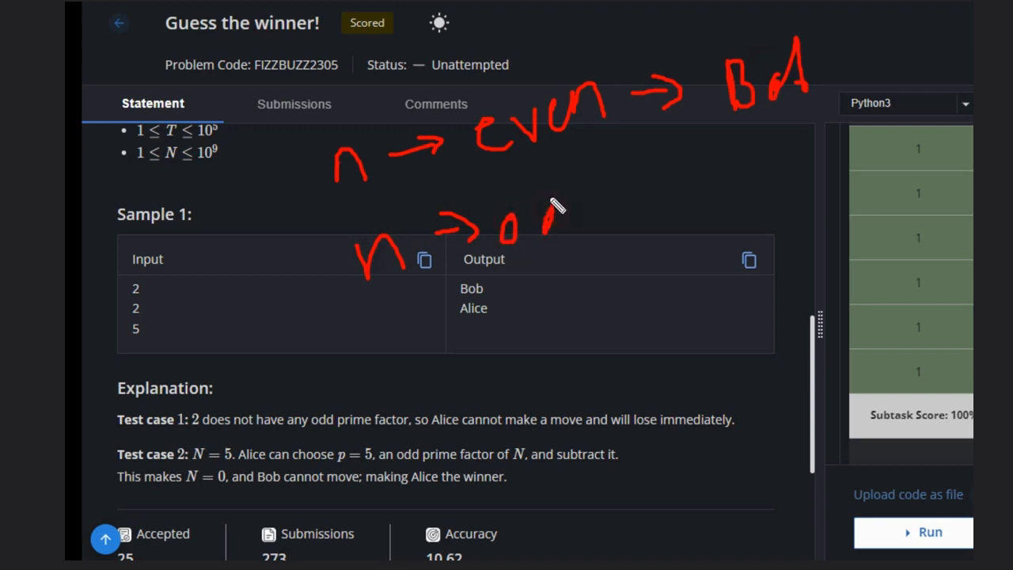
{"action": "left_click_drag", "start_coordinate": [546, 205], "coordinate": [688, 190]}
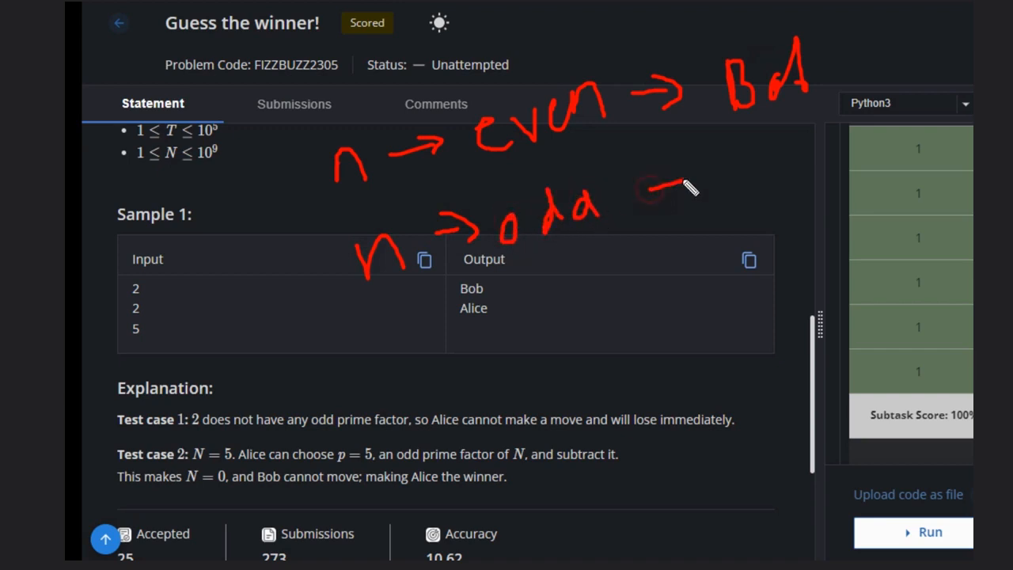
{"action": "left_click_drag", "start_coordinate": [649, 182], "coordinate": [737, 166]}
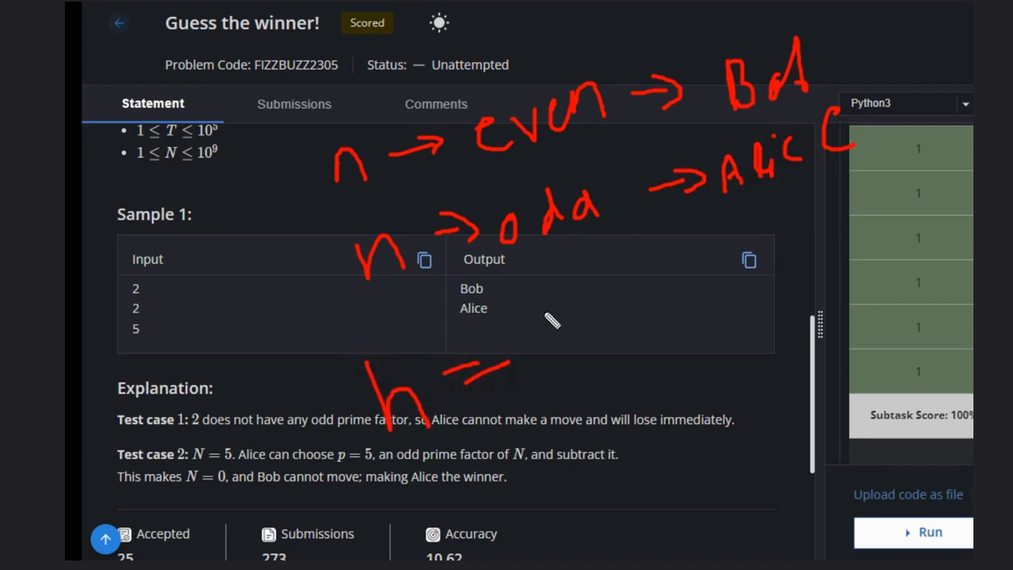
{"action": "left_click_drag", "start_coordinate": [261, 269], "coordinate": [345, 384]}
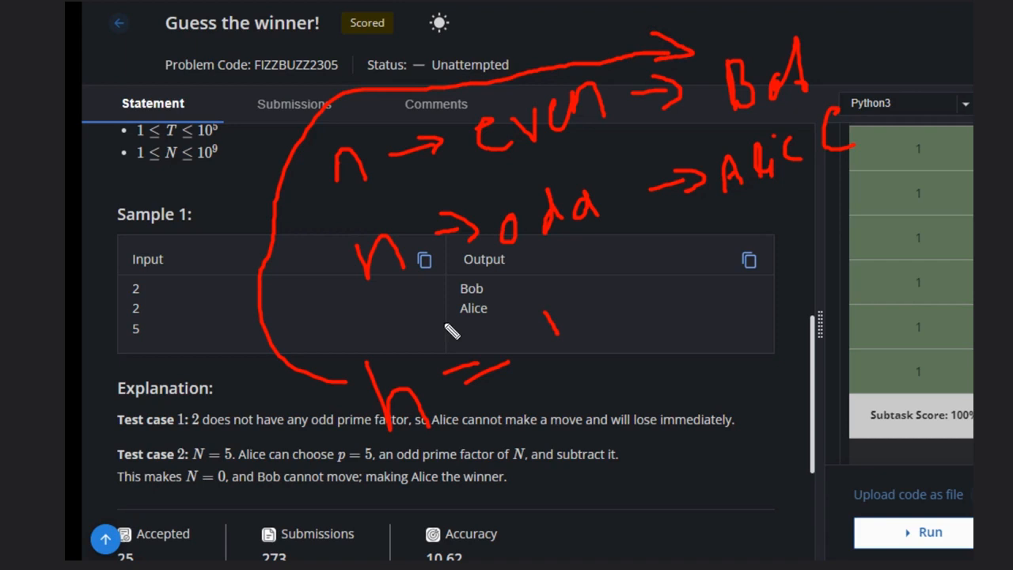
{"action": "mouse_move", "coordinate": [400, 226]}
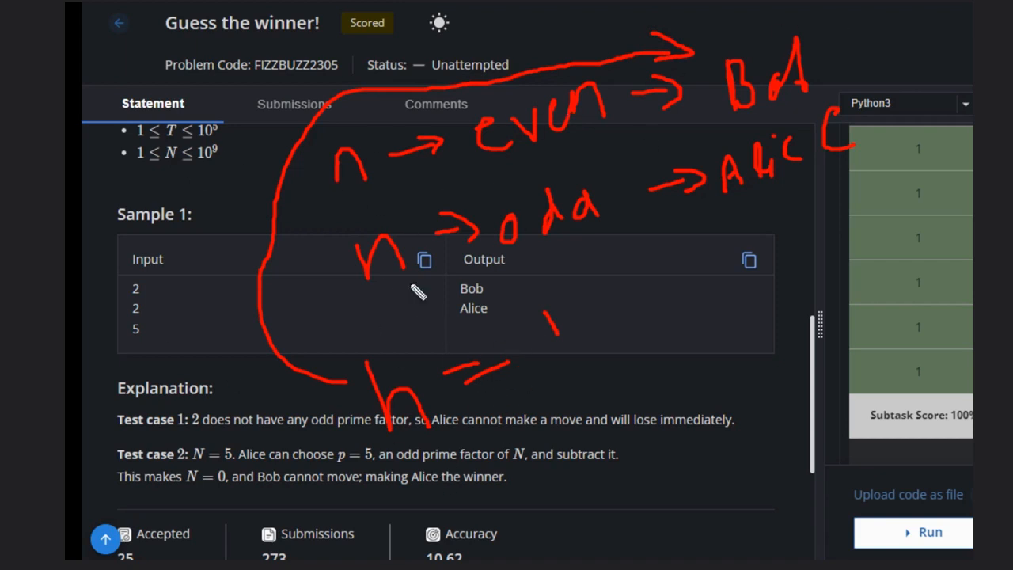
{"action": "mouse_move", "coordinate": [748, 233]}
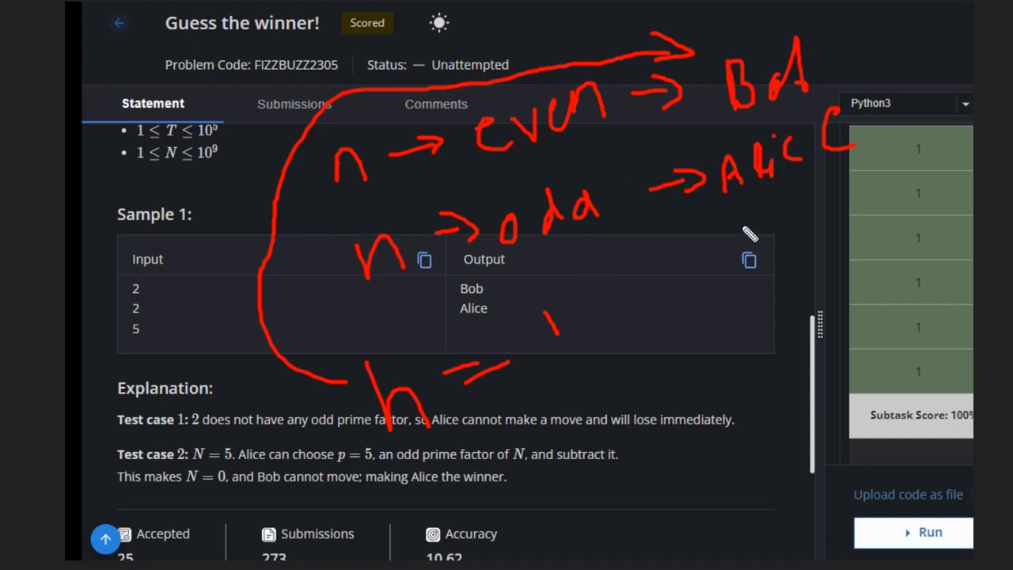